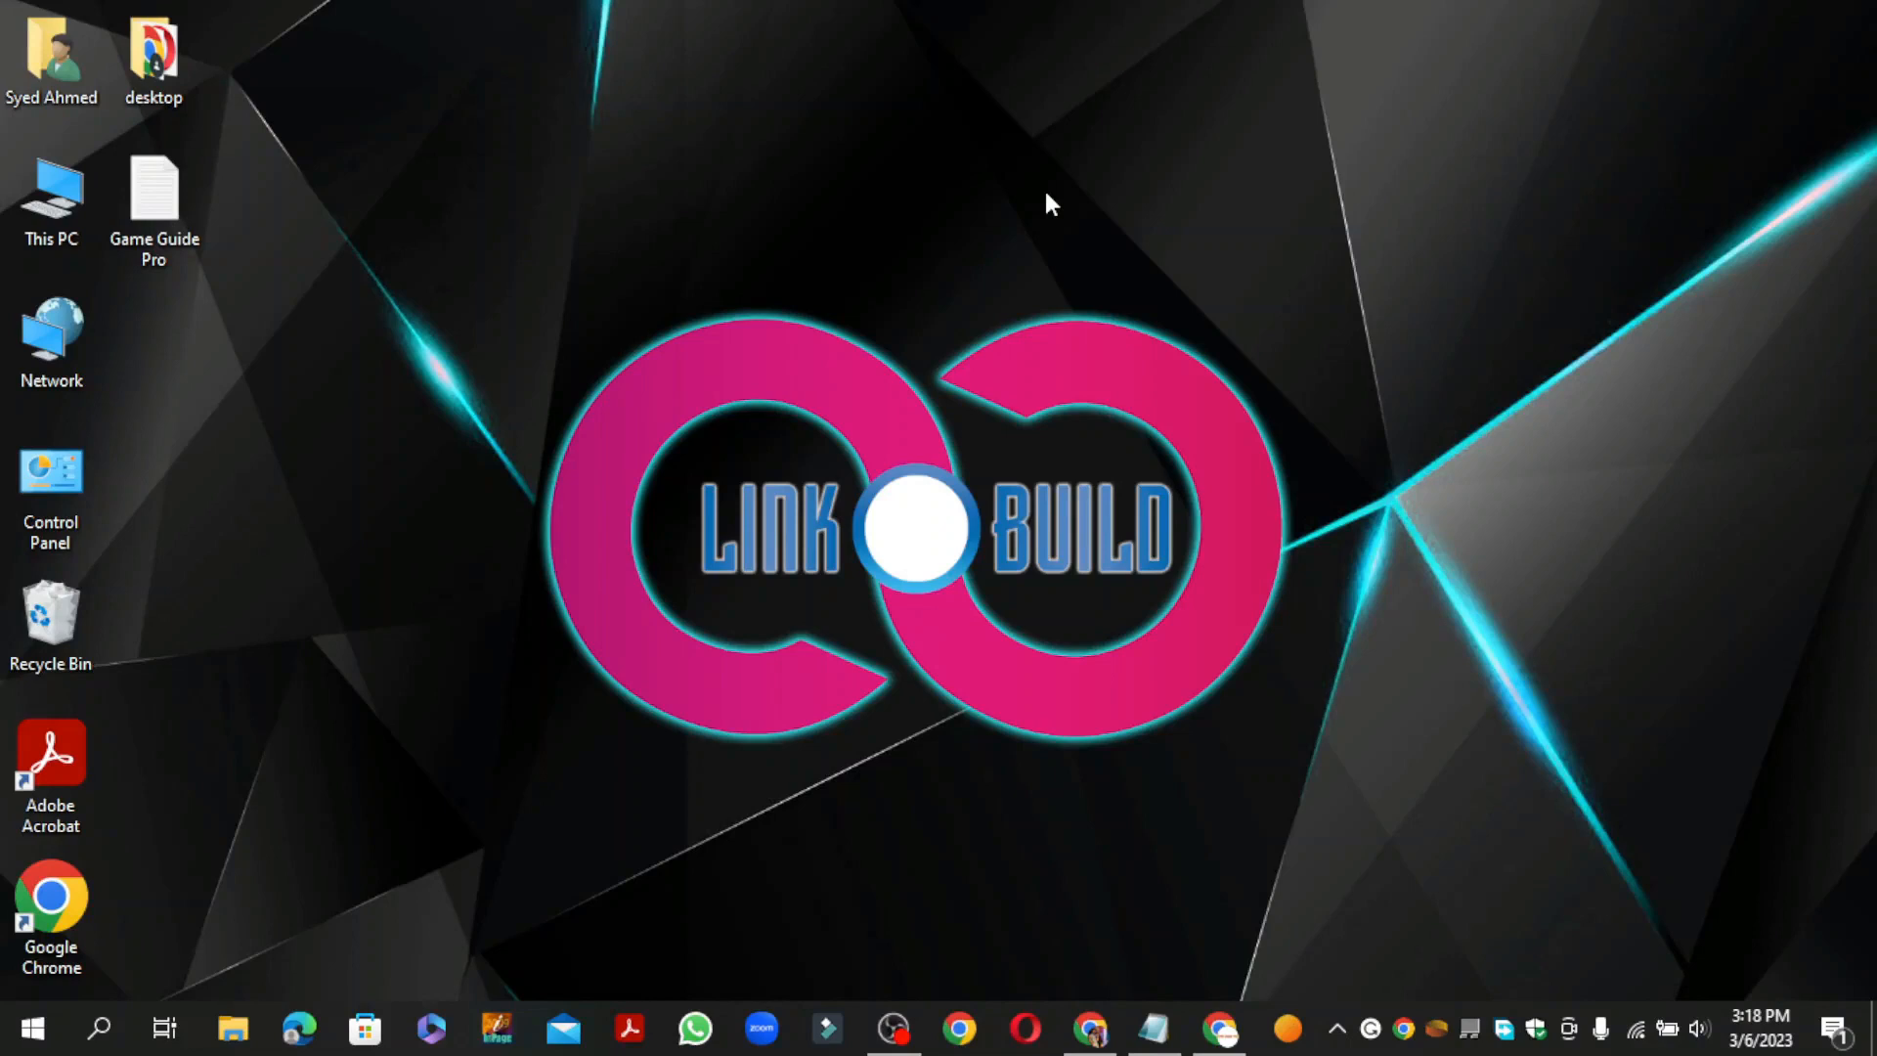
Launch Chrome and load divephotoguide.com from the address bar.
click(1218, 1027)
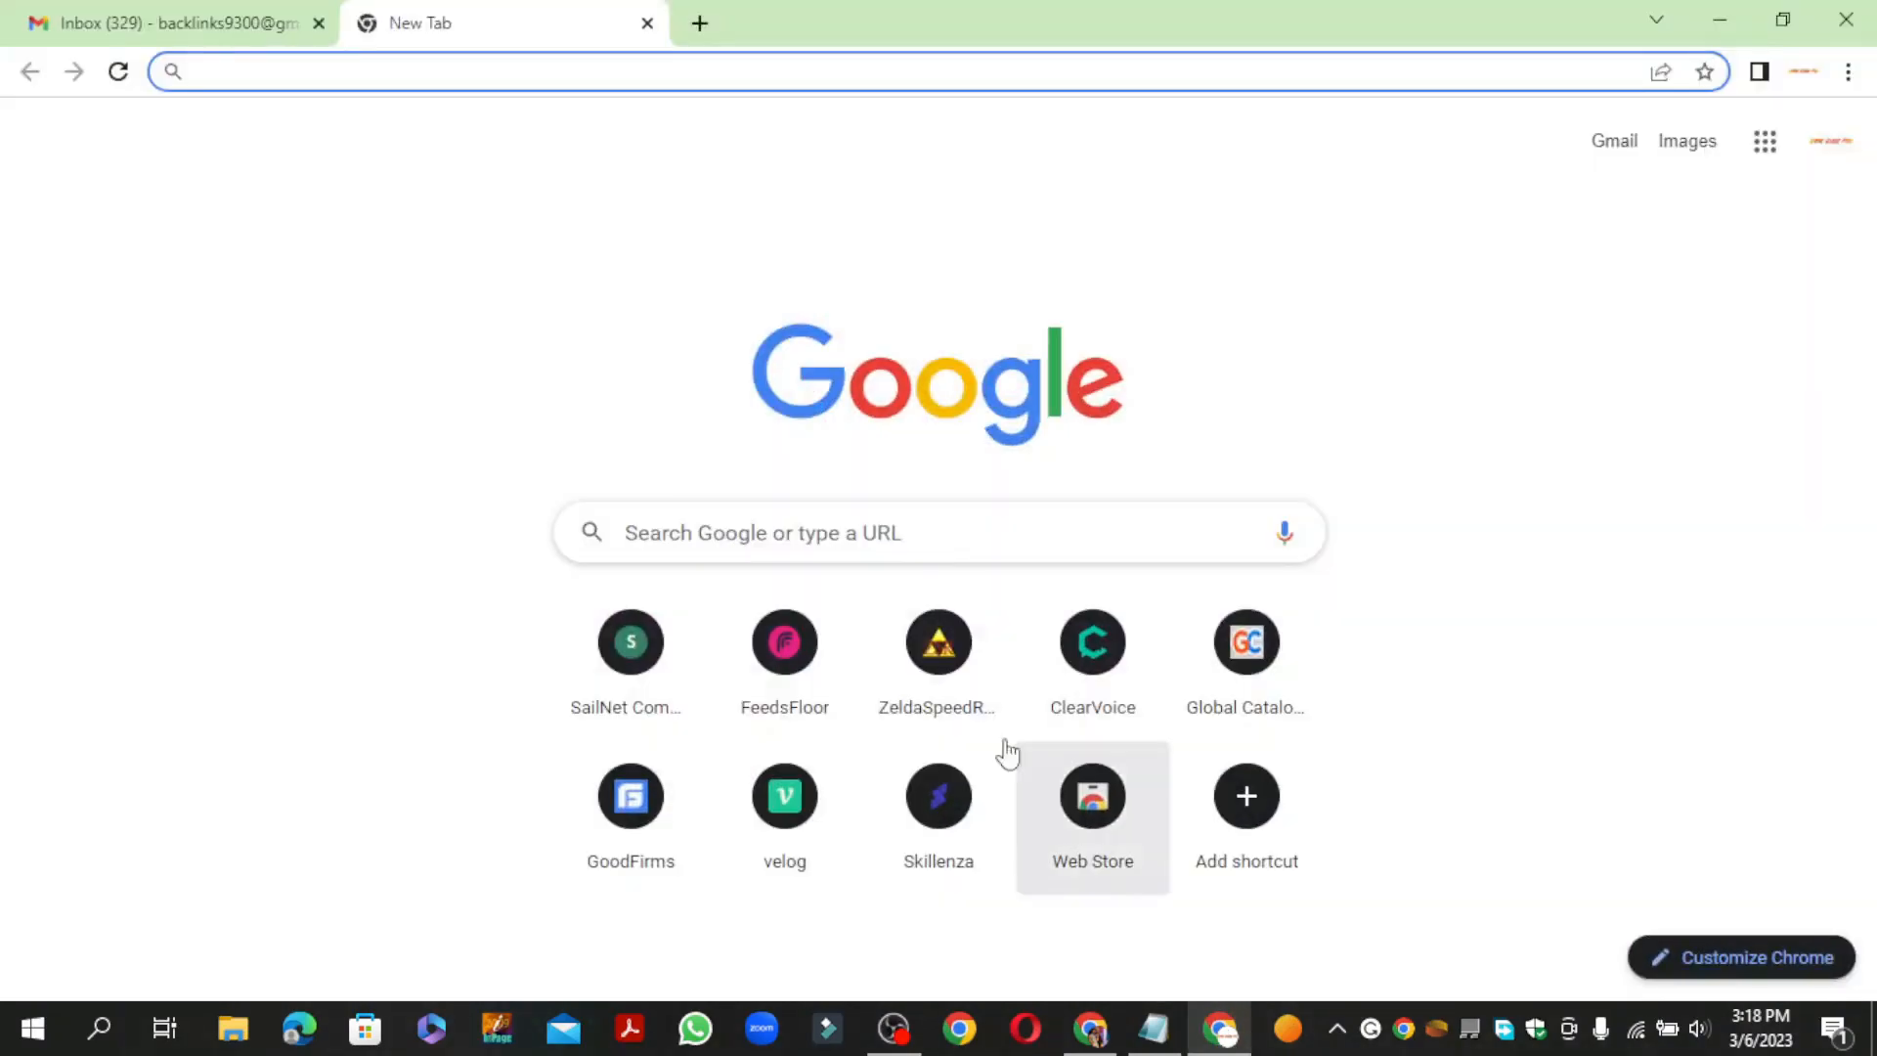
text(divephotoguide.com)
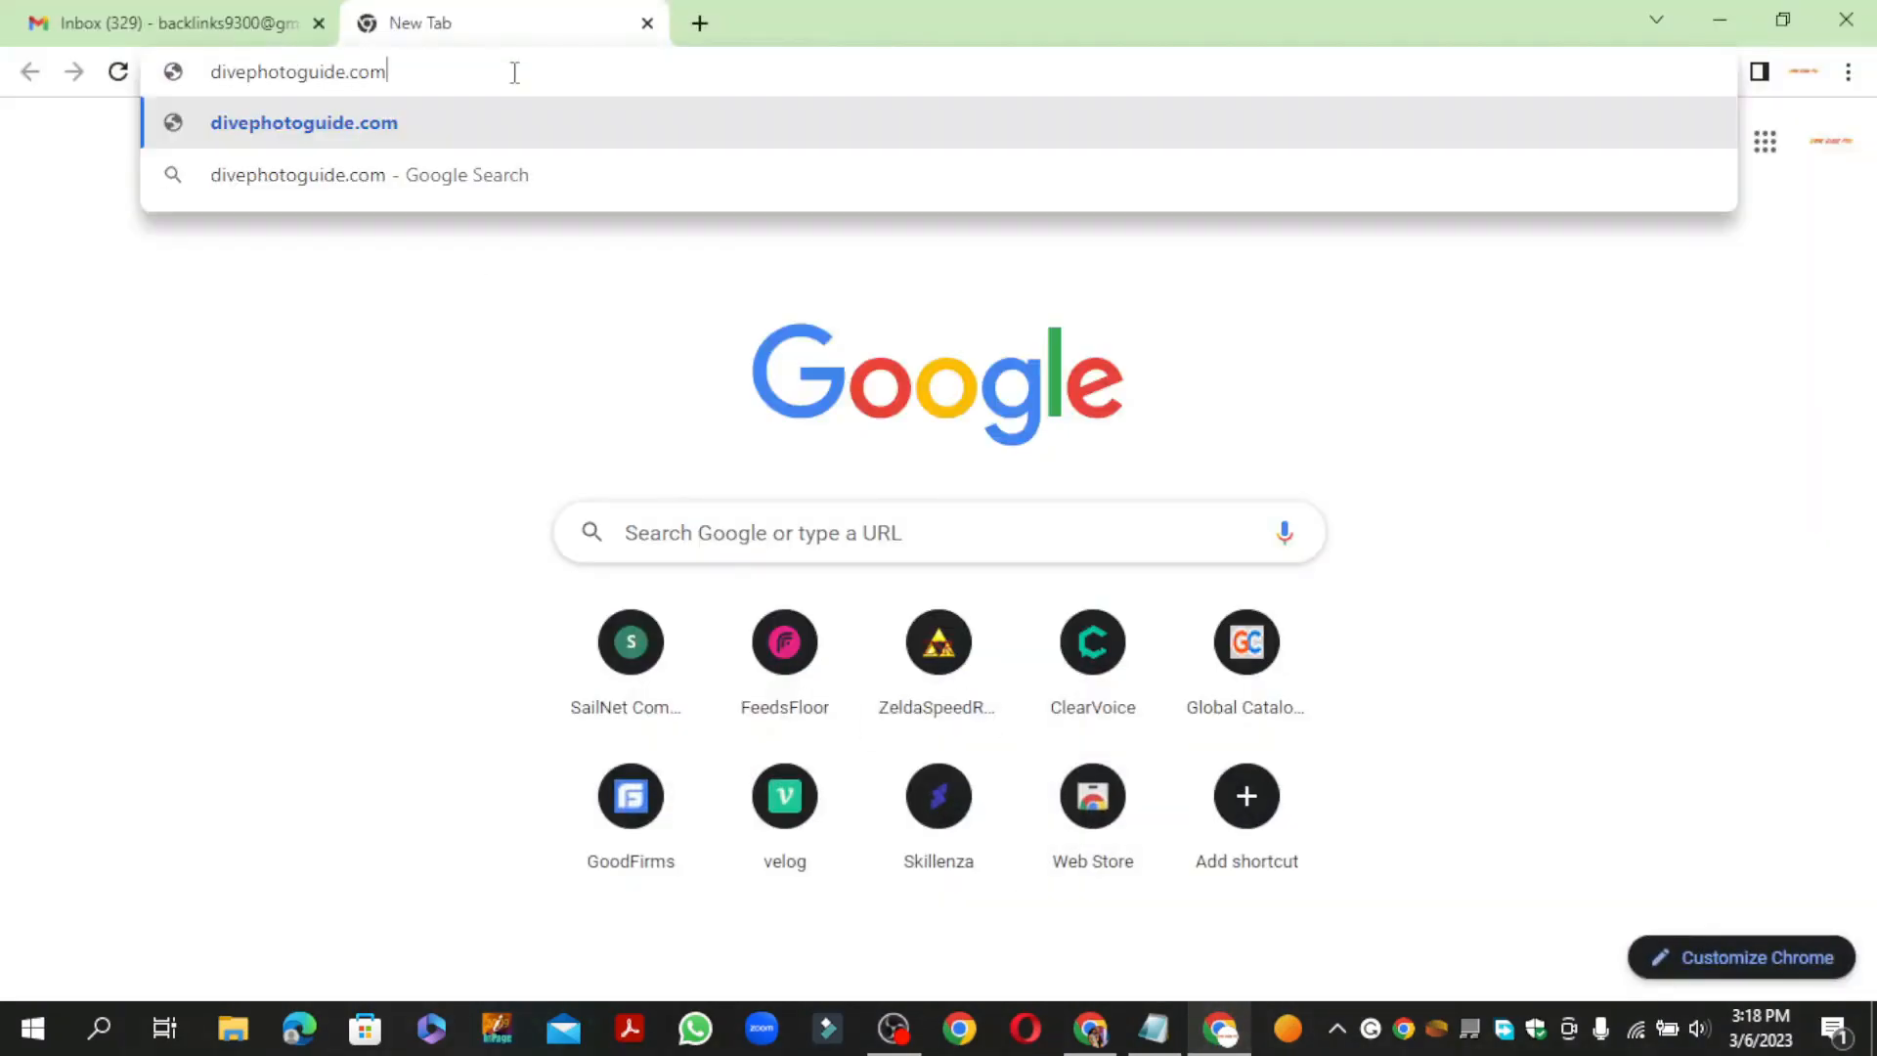
key(Enter)
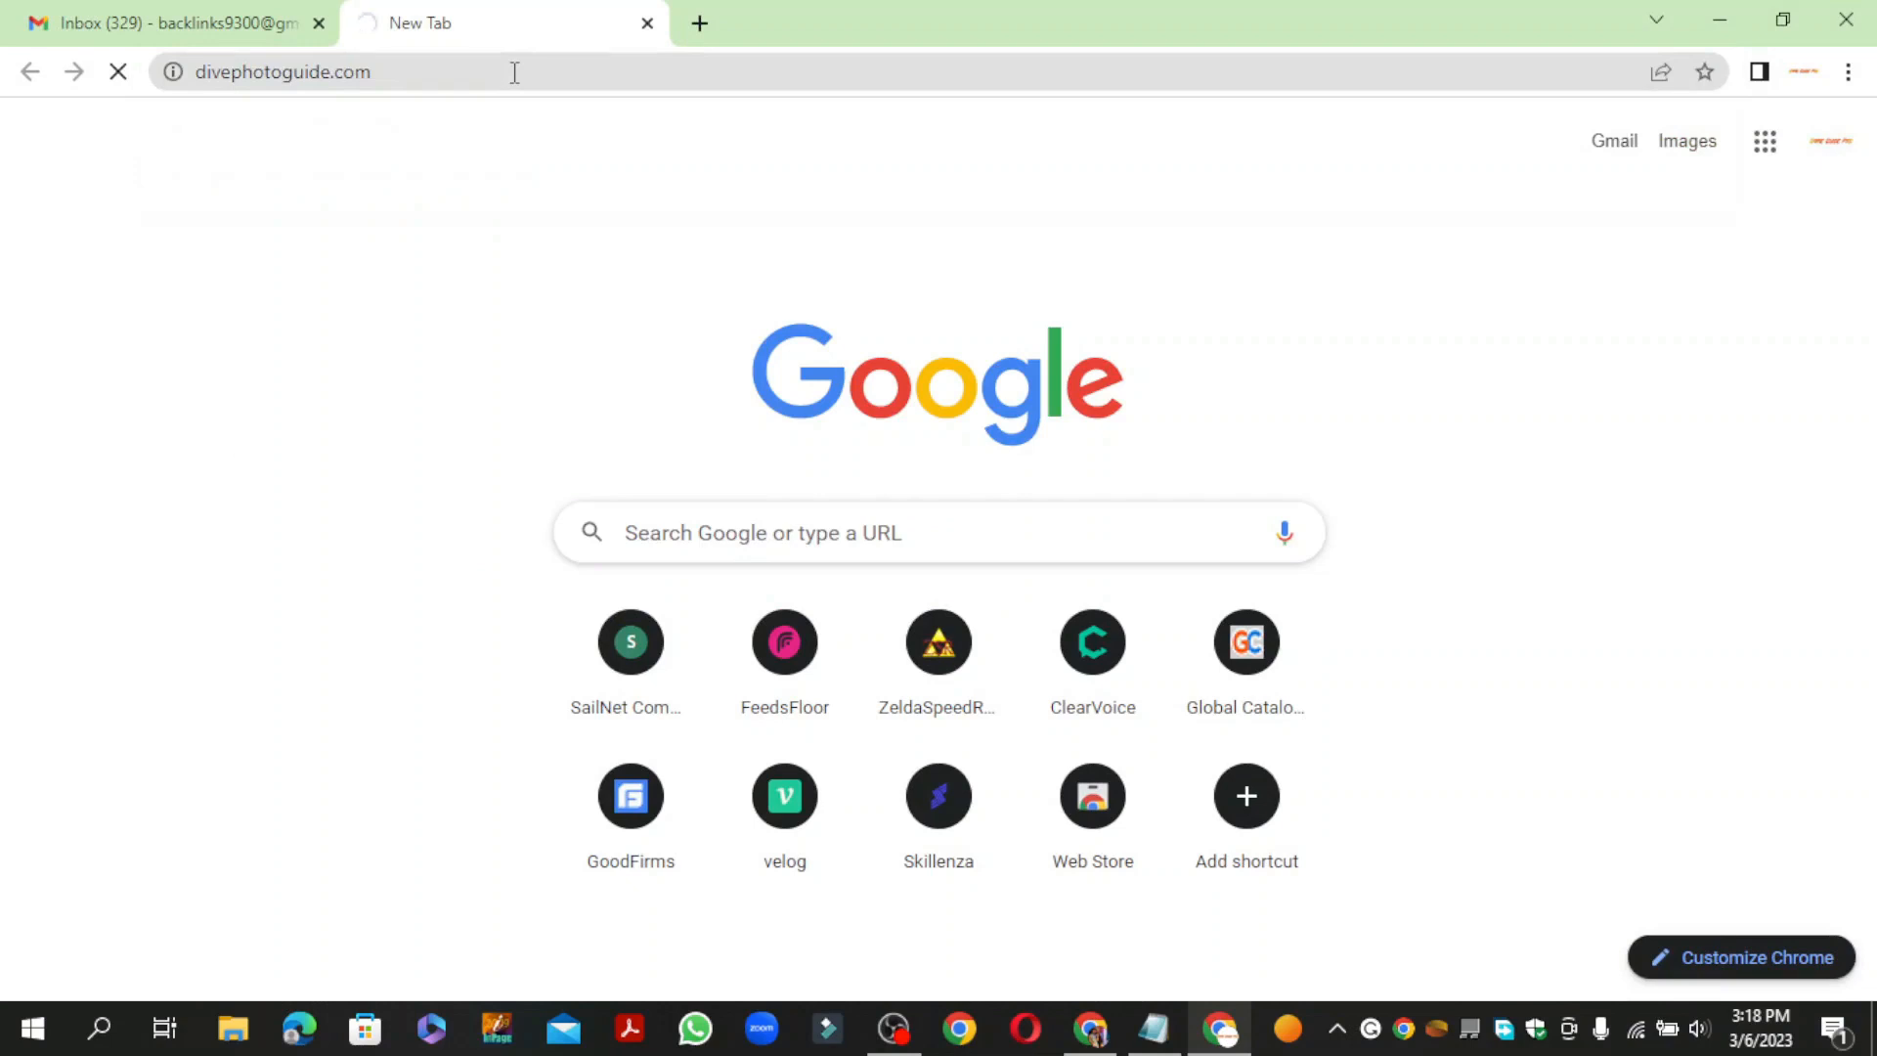
key(Enter)
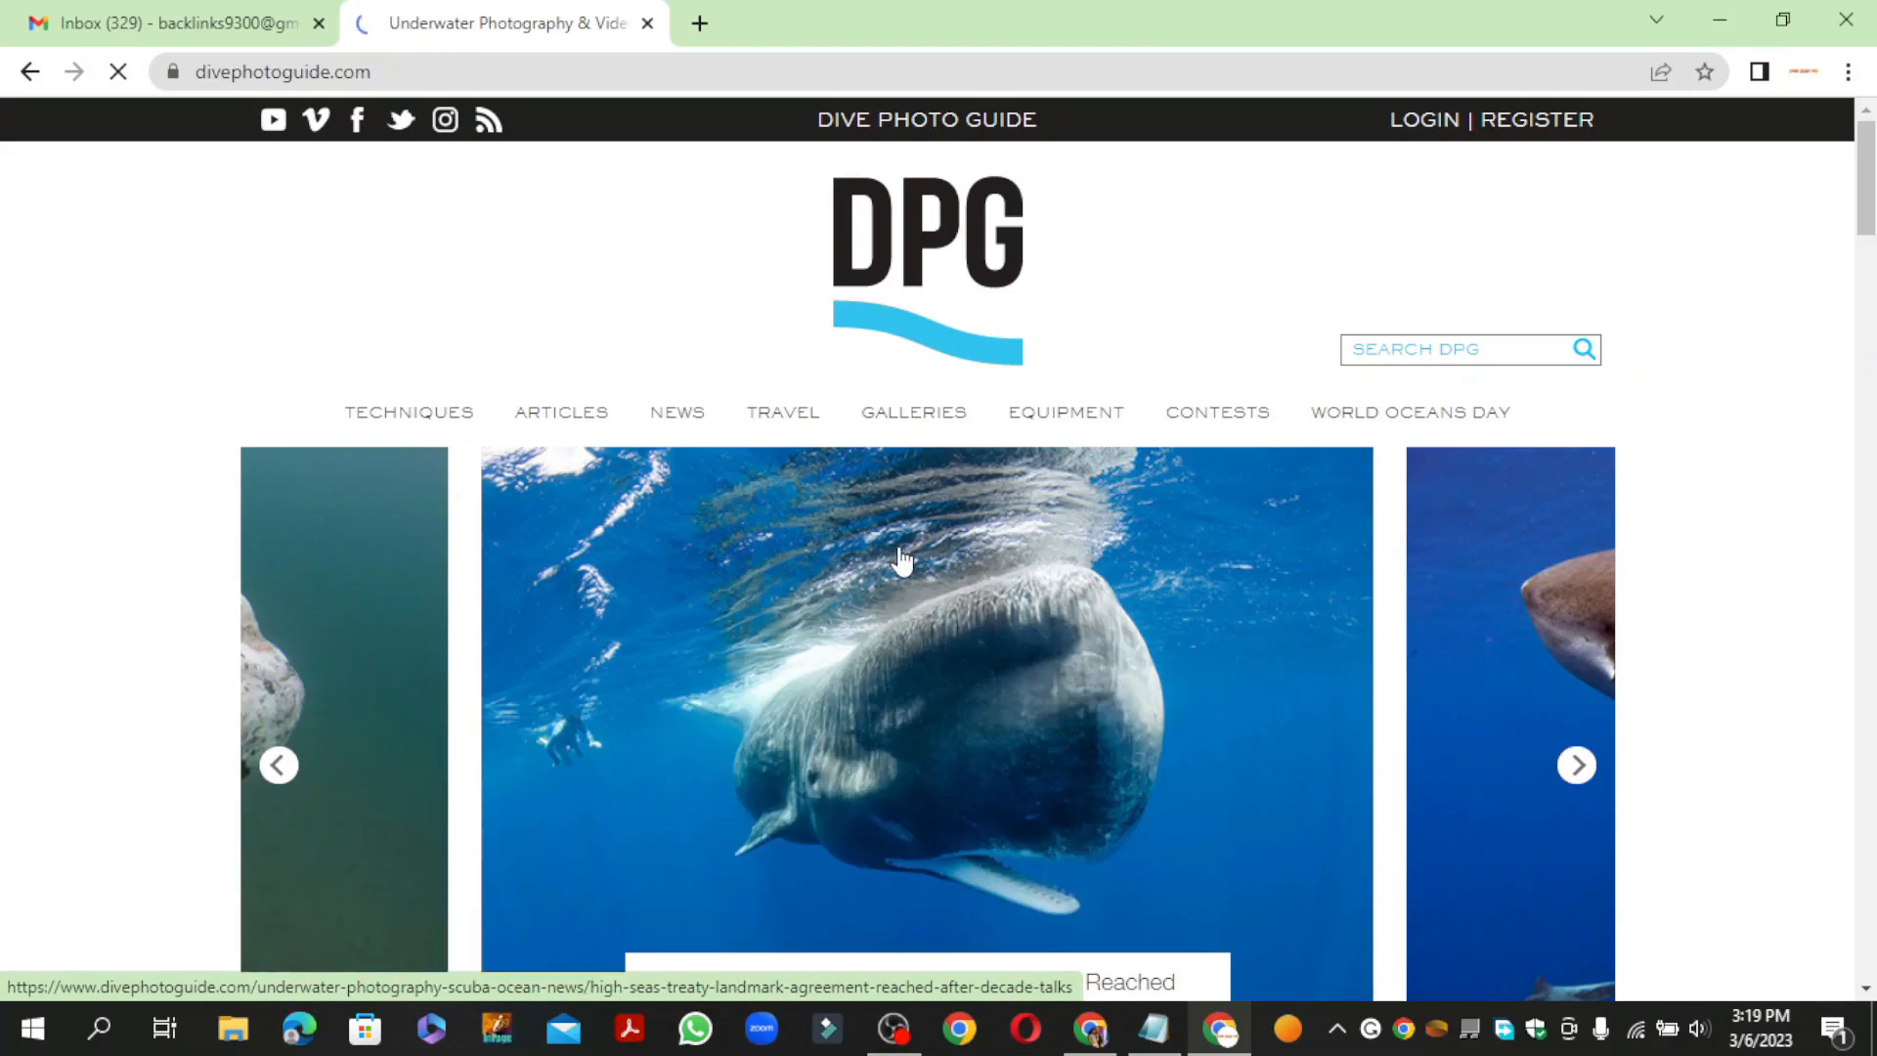
mouse_move(1537, 119)
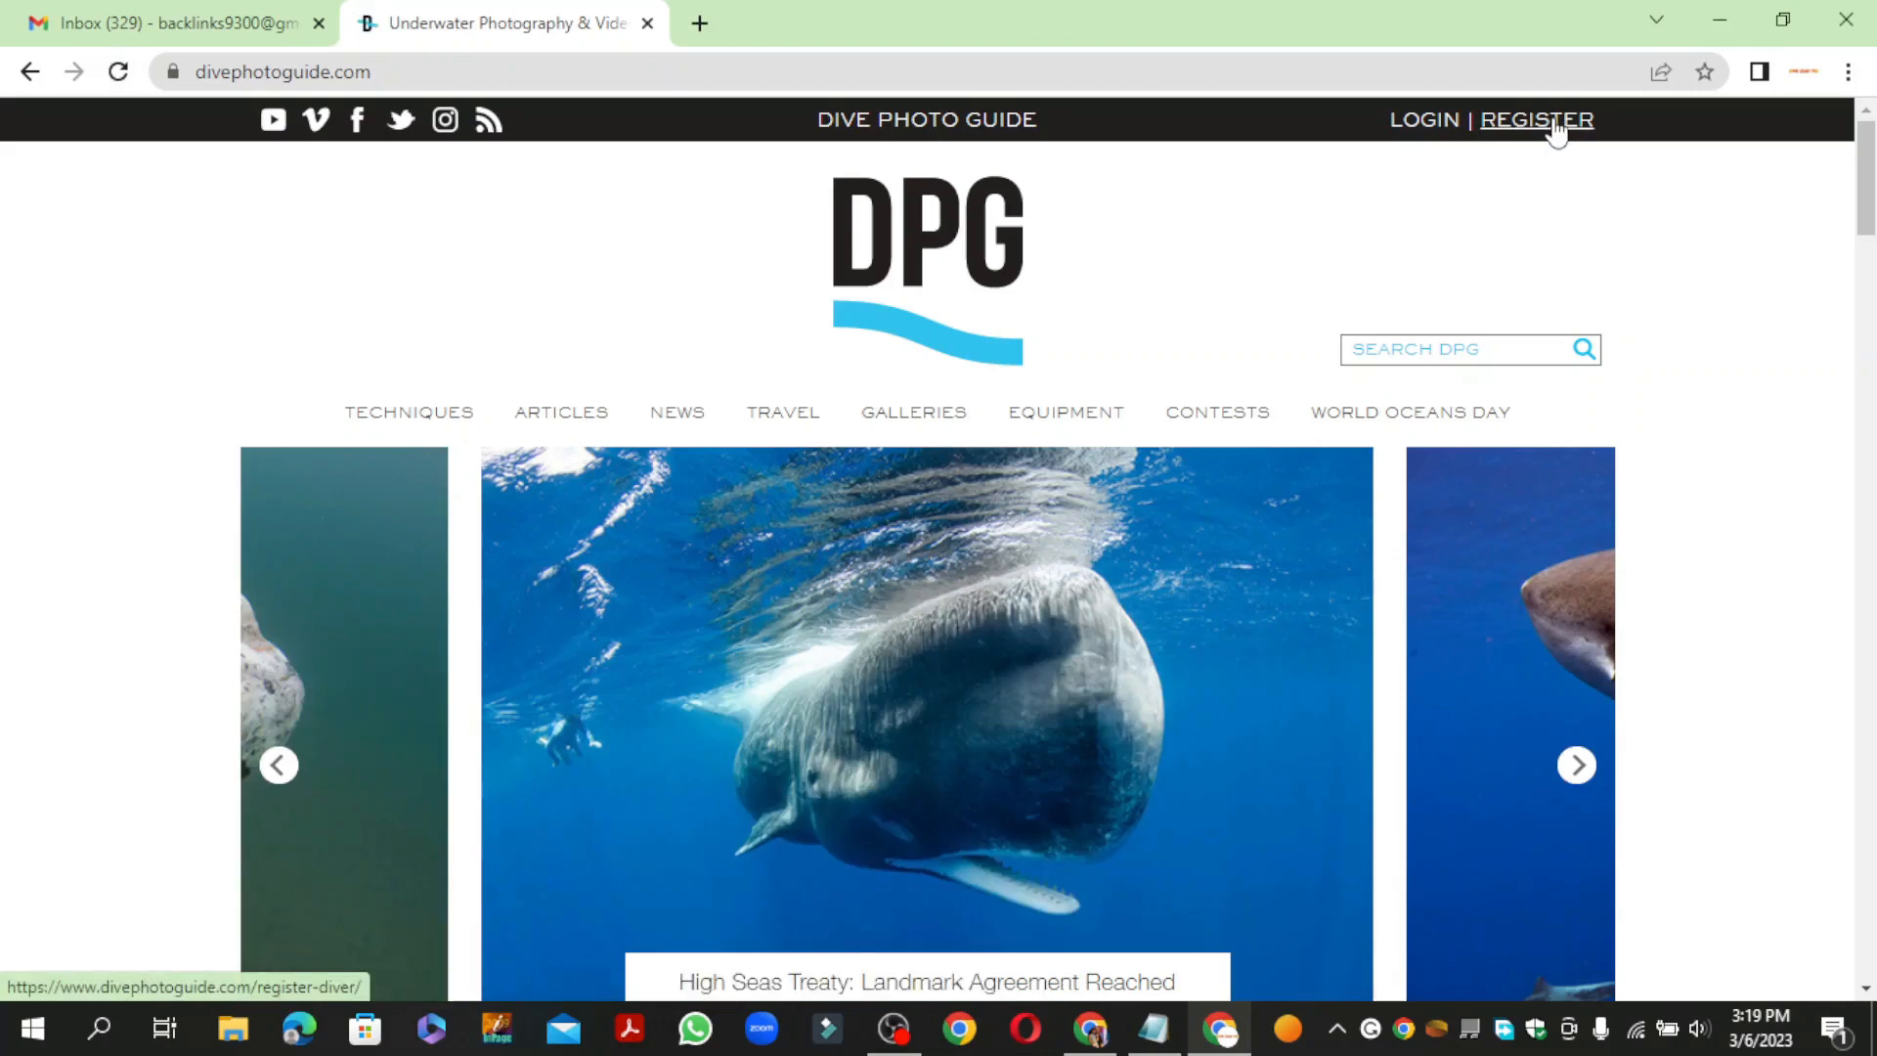
Start registration with name Game Guide Pro and postal code 123456.
click(1537, 119)
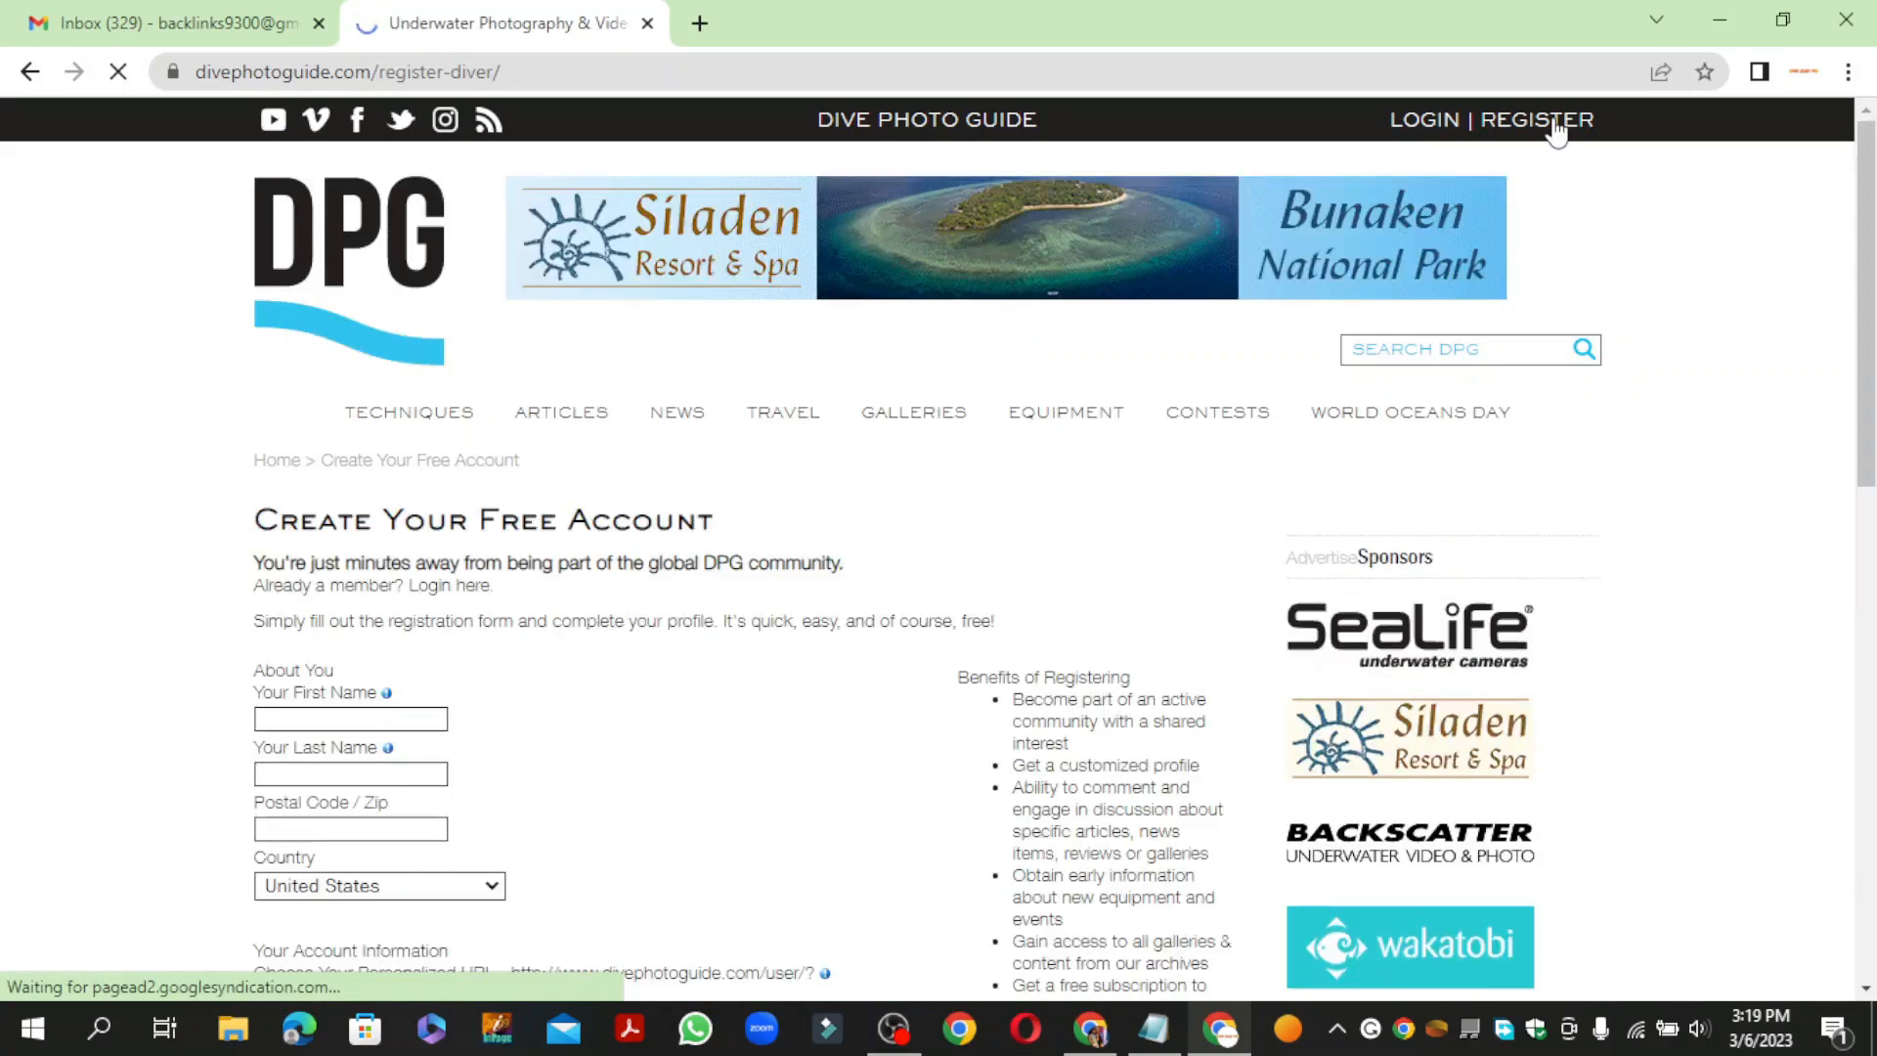
scroll(down, 3)
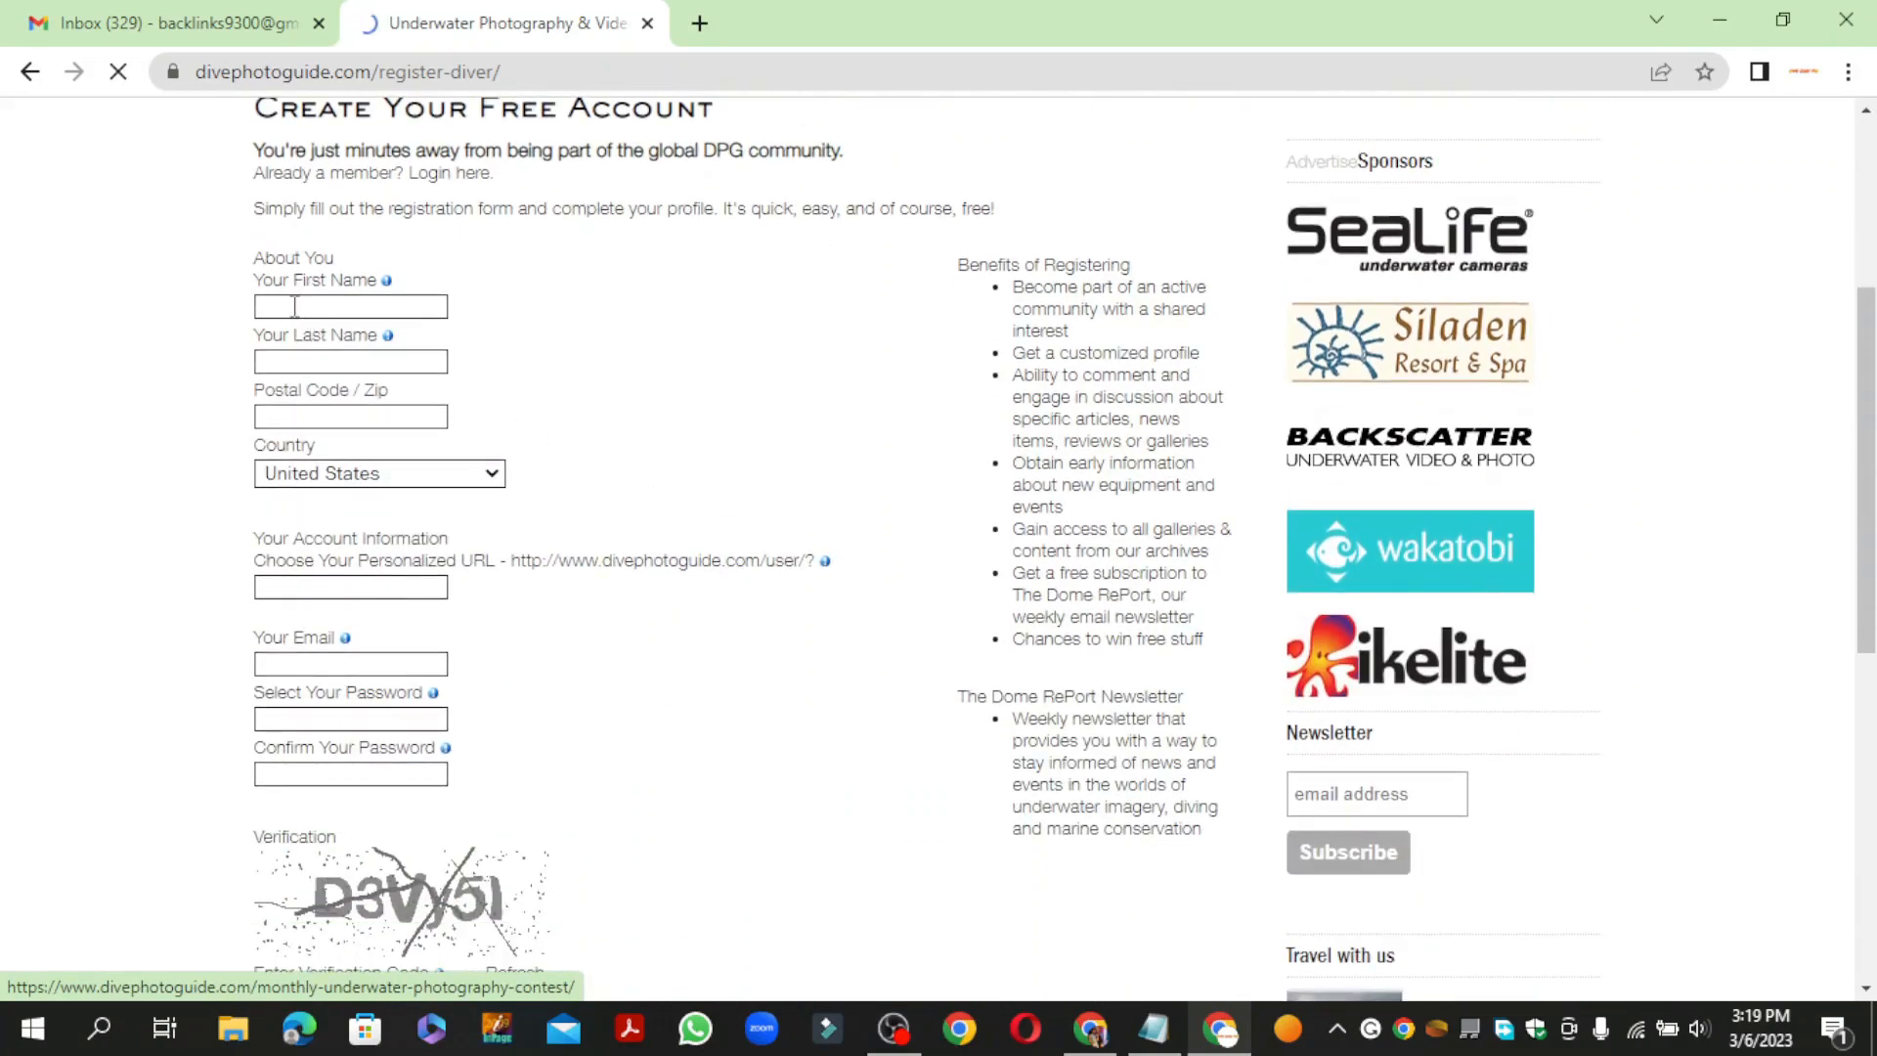
text(Game Guide Pro)
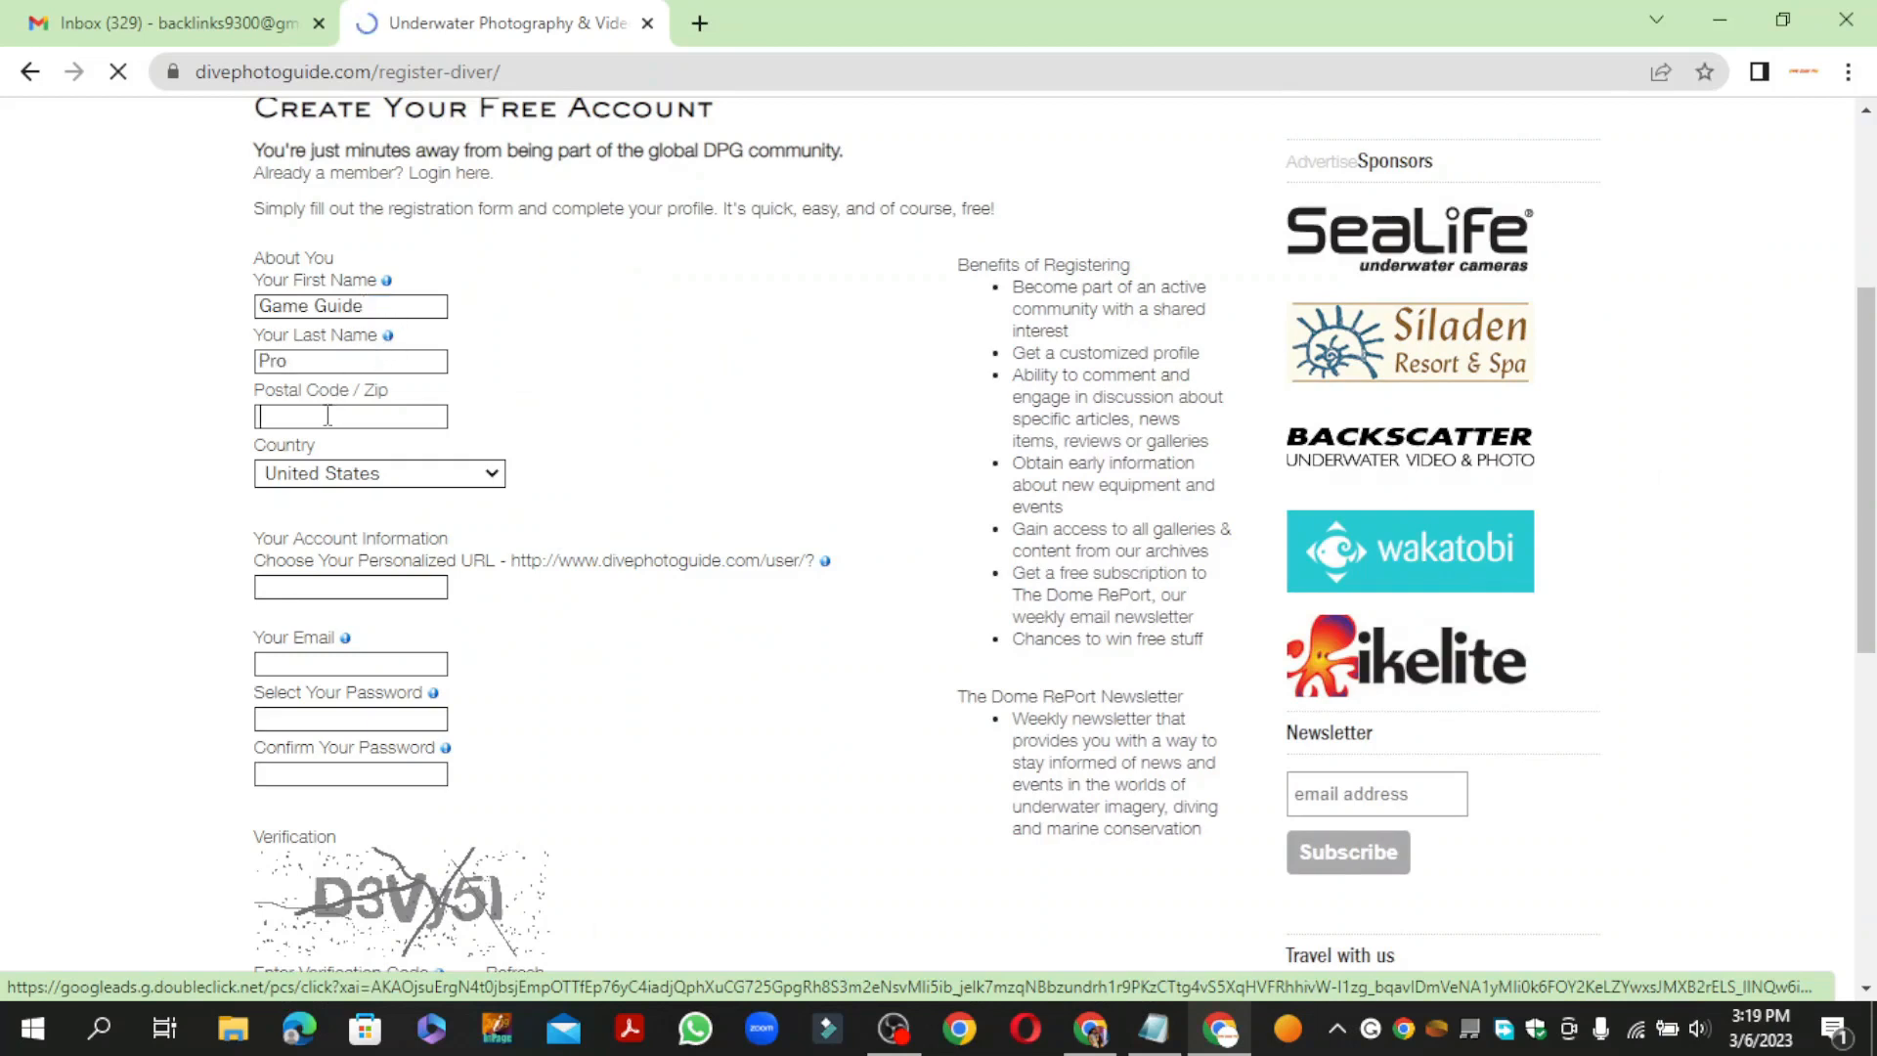
text(123456)
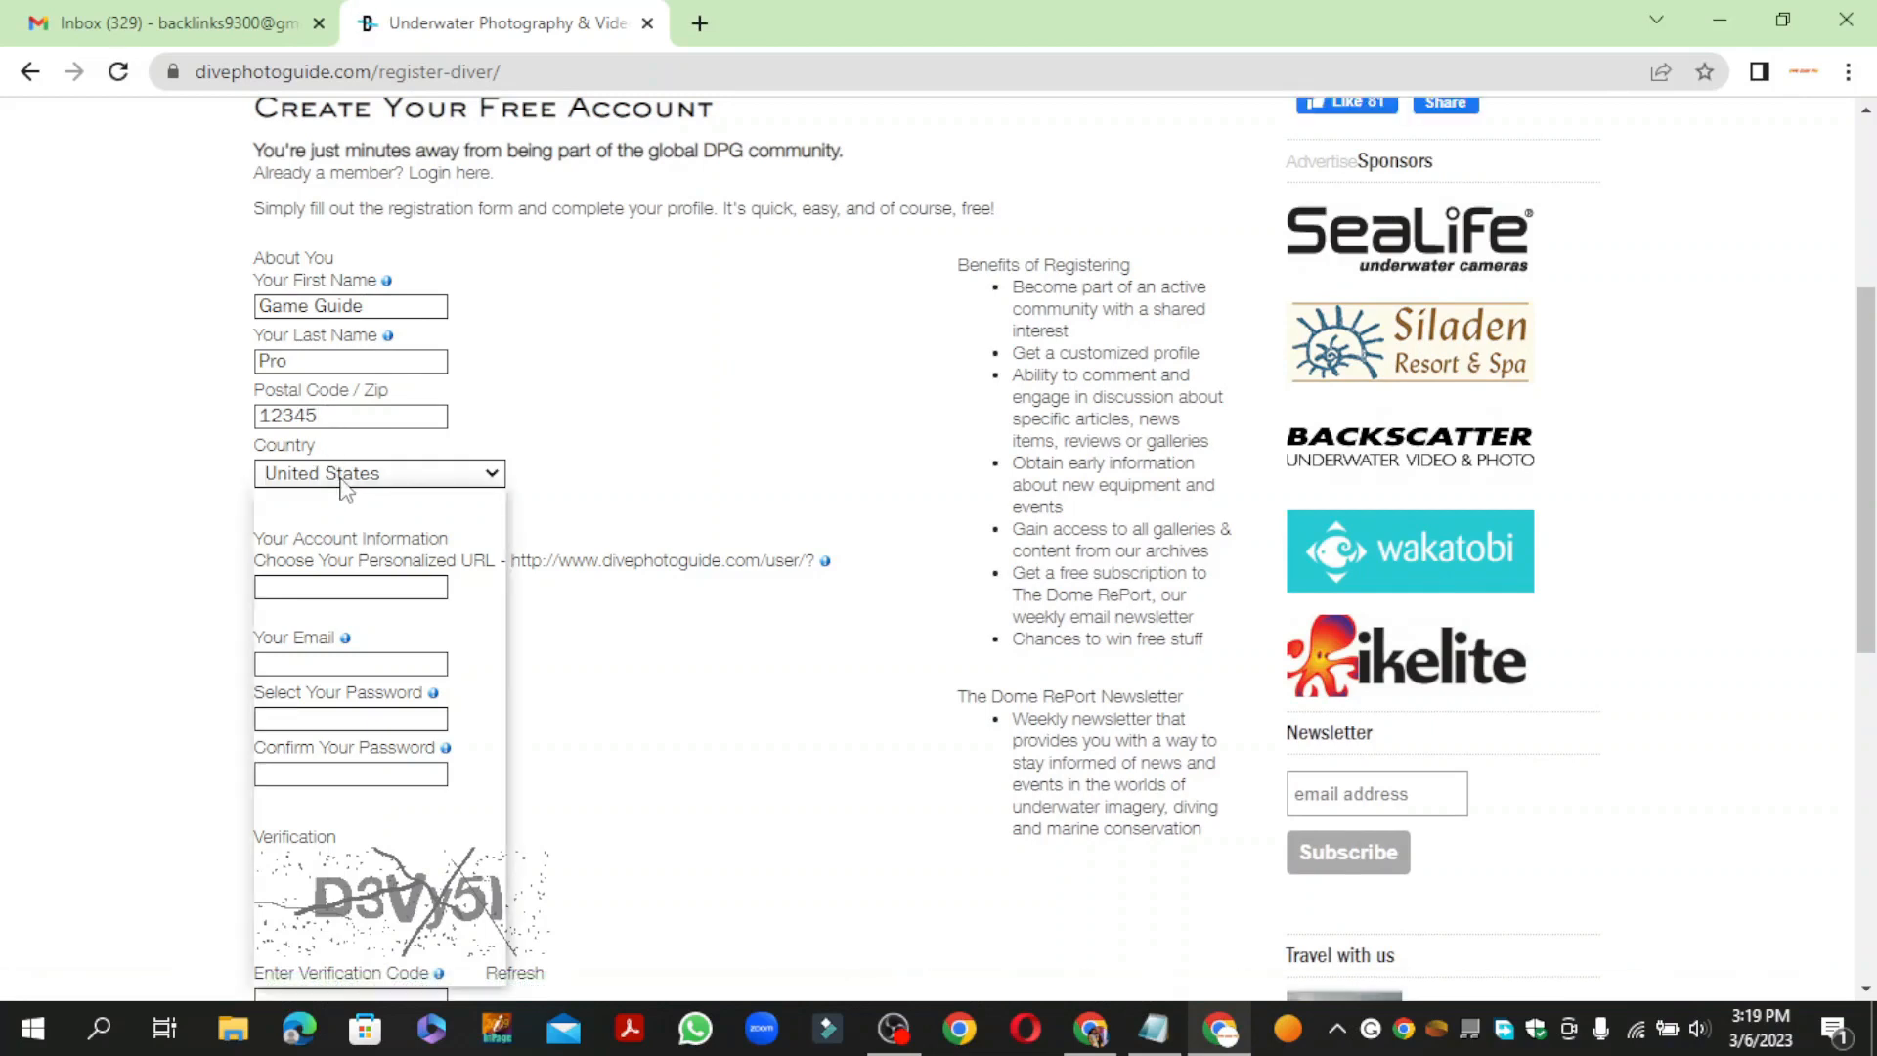
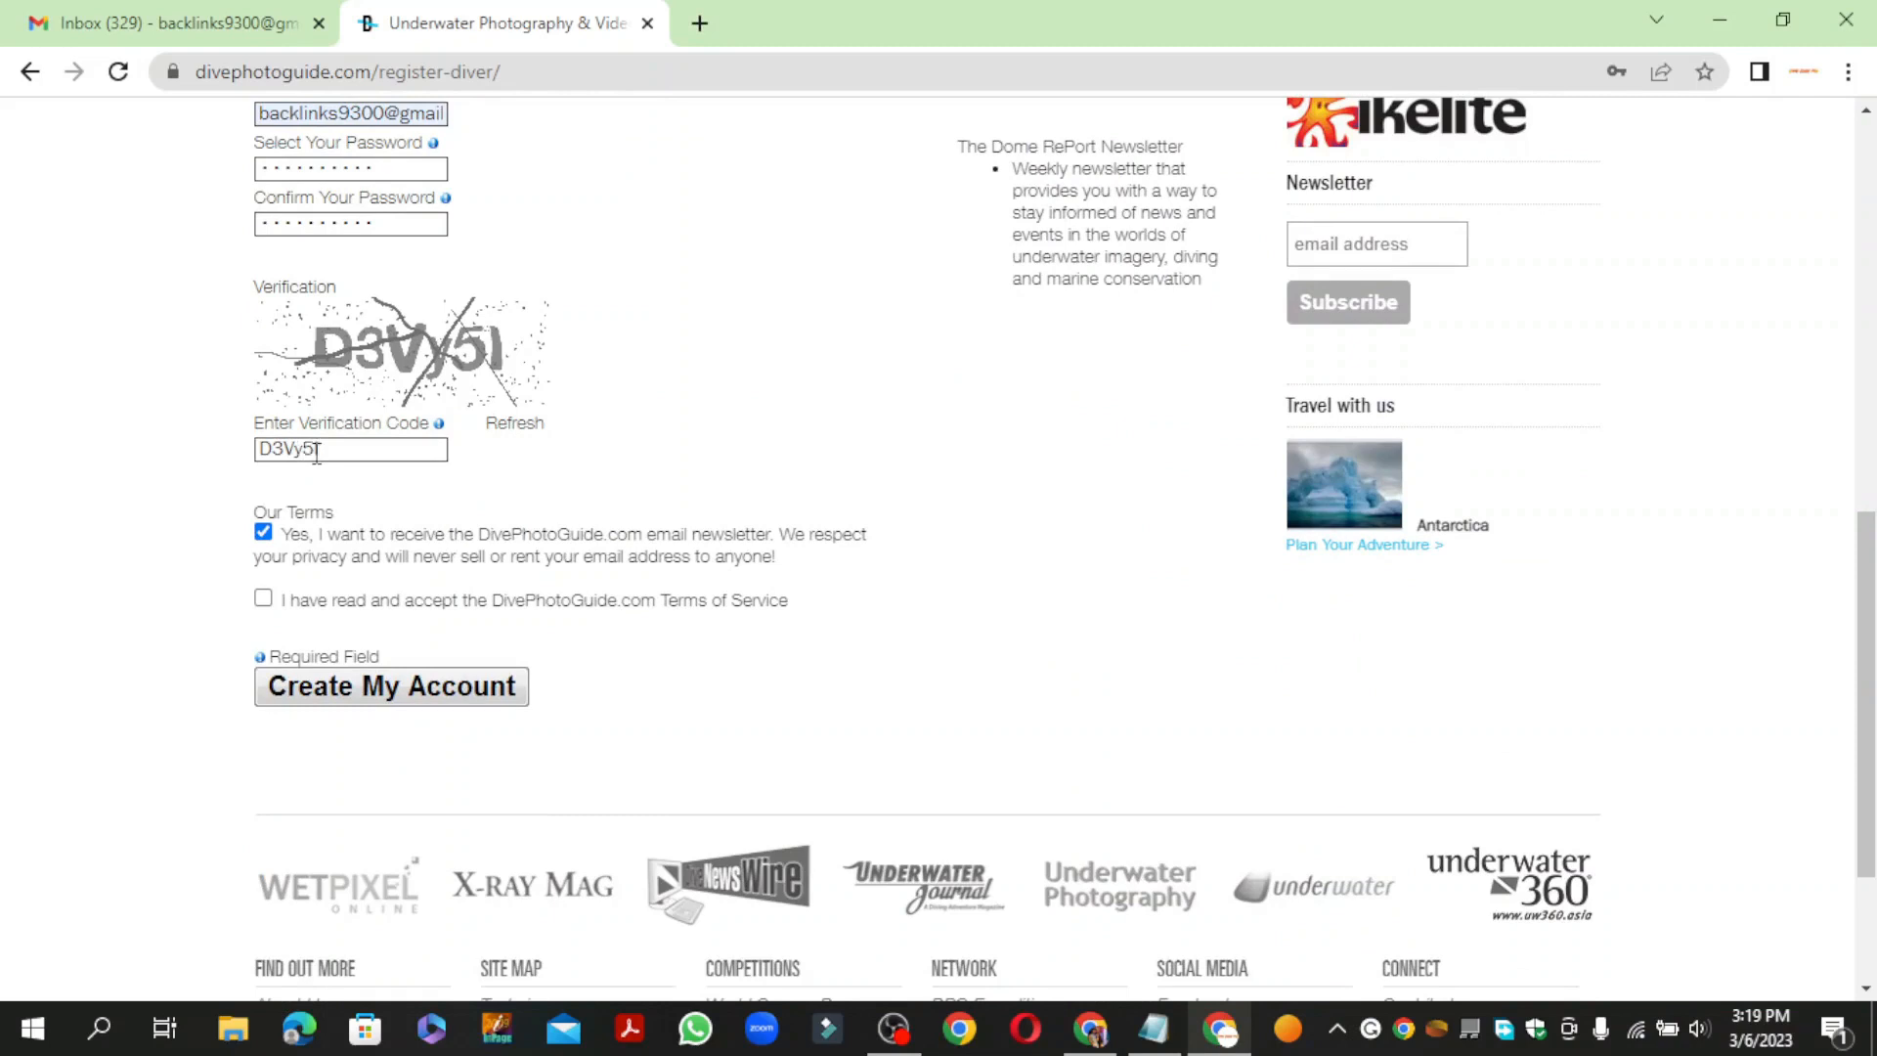
Enter personalized URL gameguidepro01, verification code D3Vy5, and create the account.
click(391, 686)
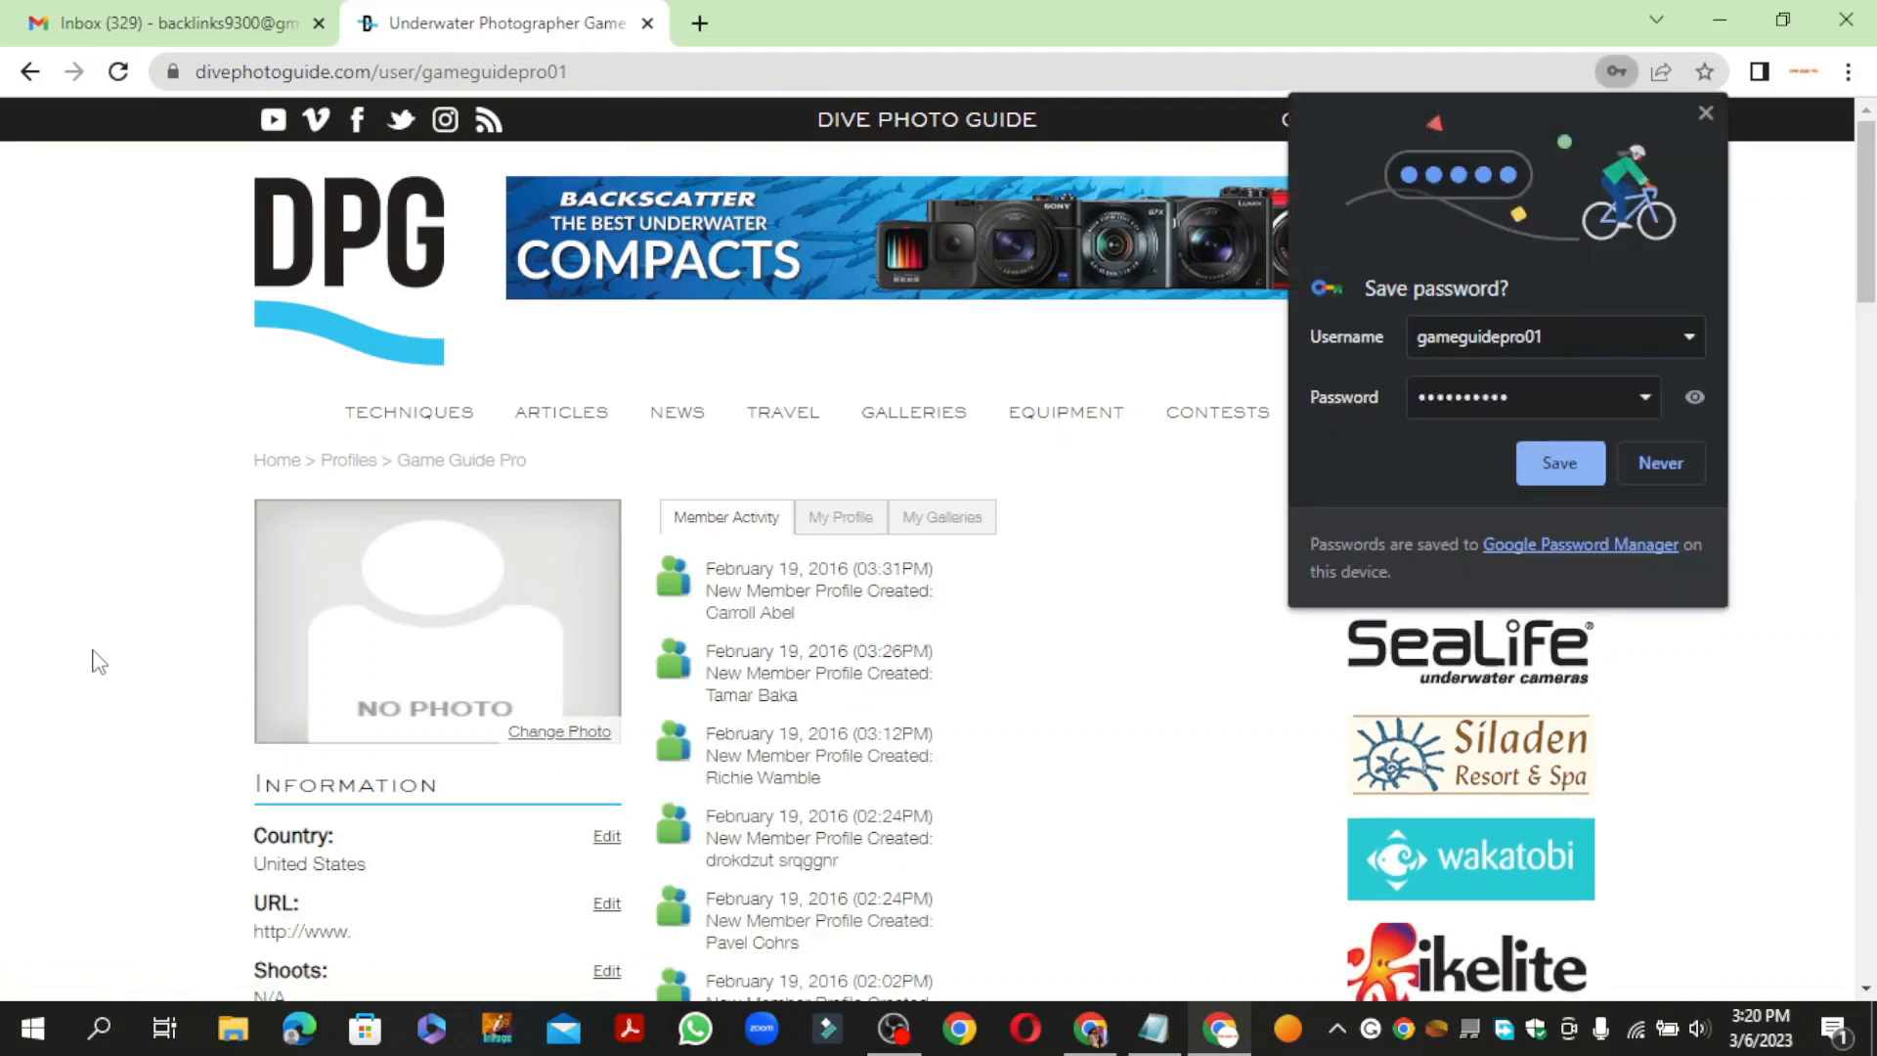
click(1702, 114)
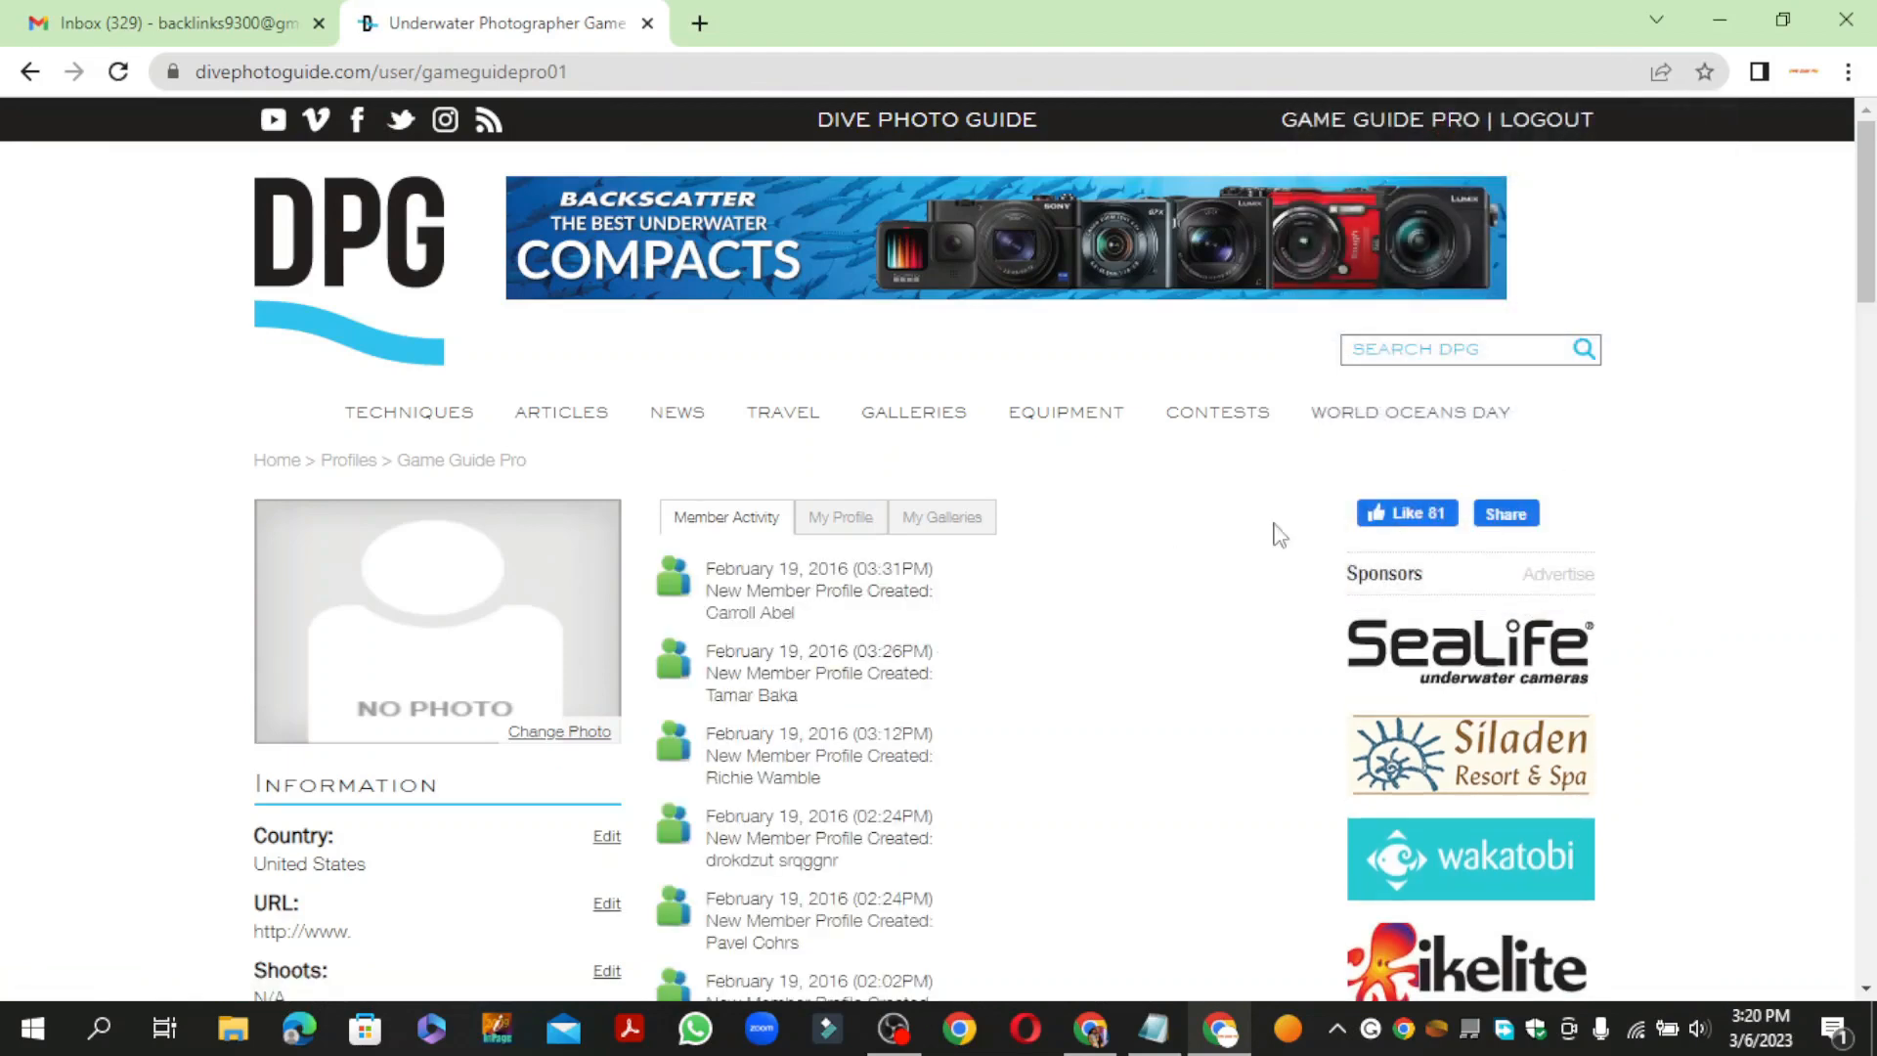
scroll(down, 3)
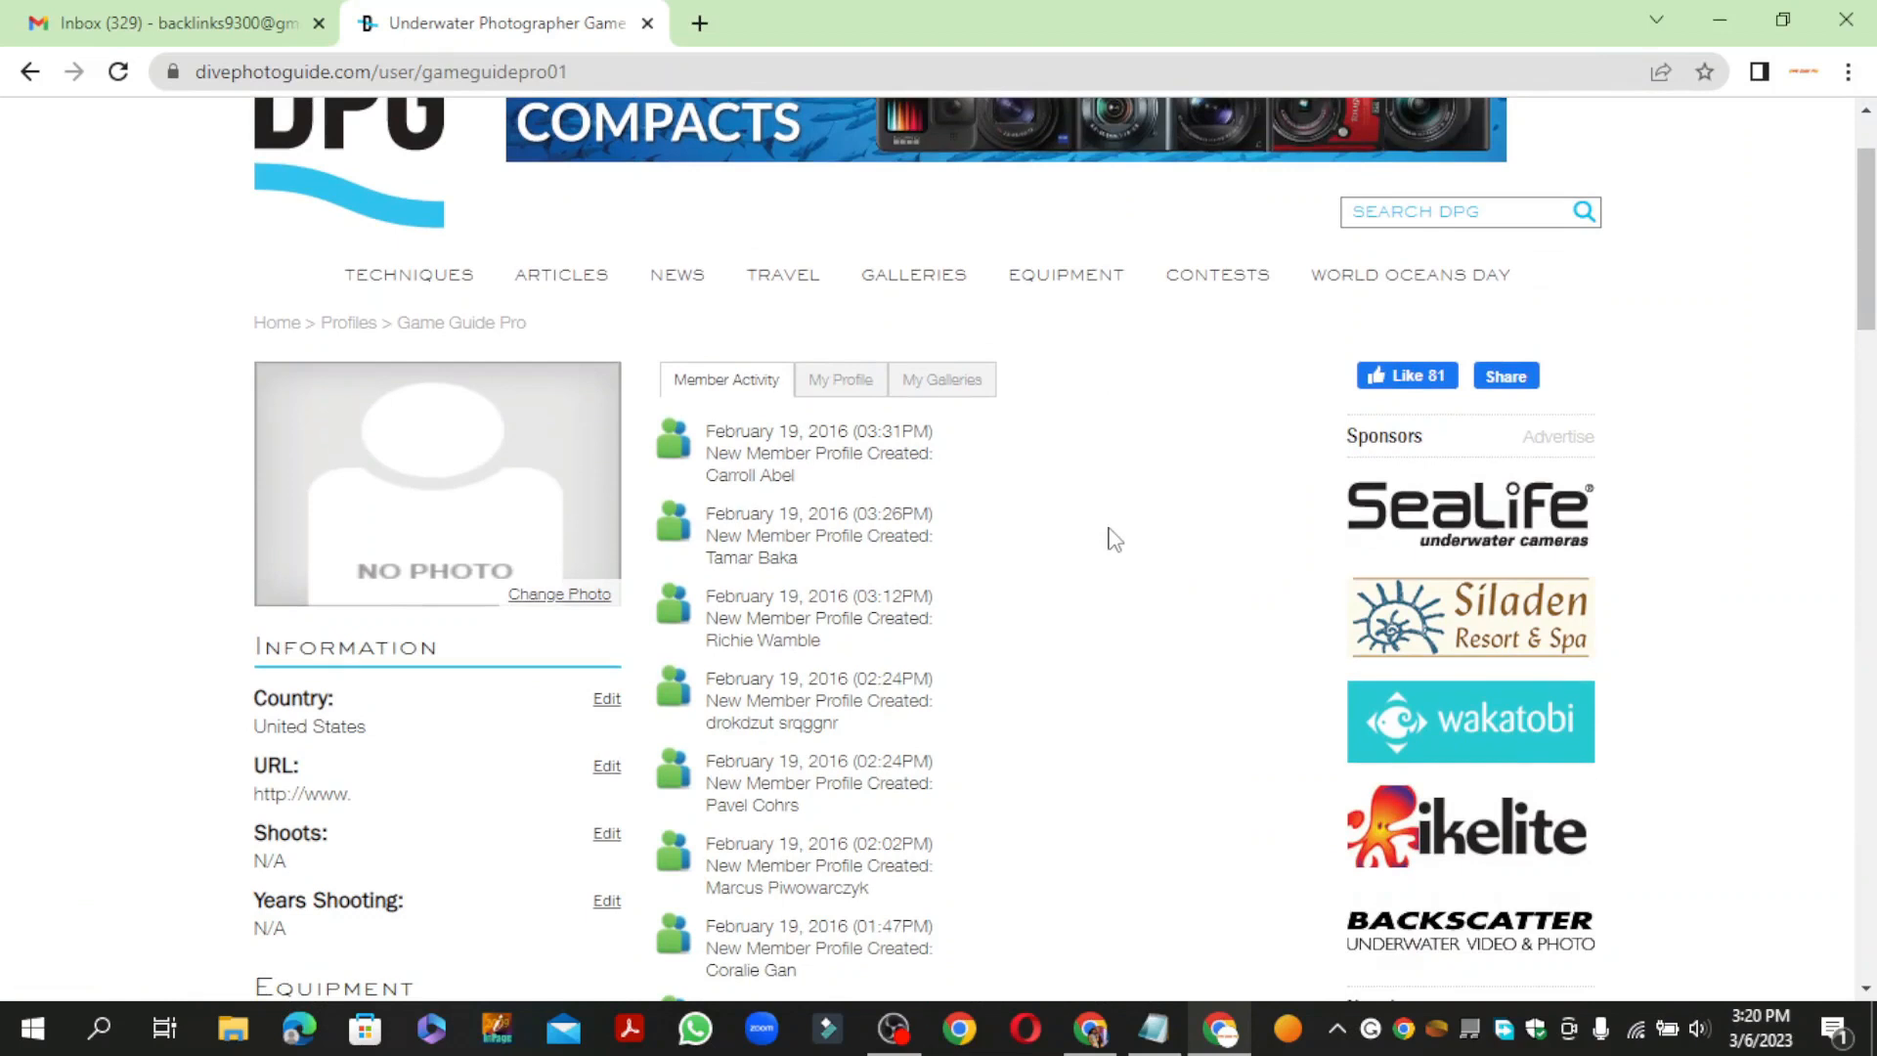
scroll(down, 3)
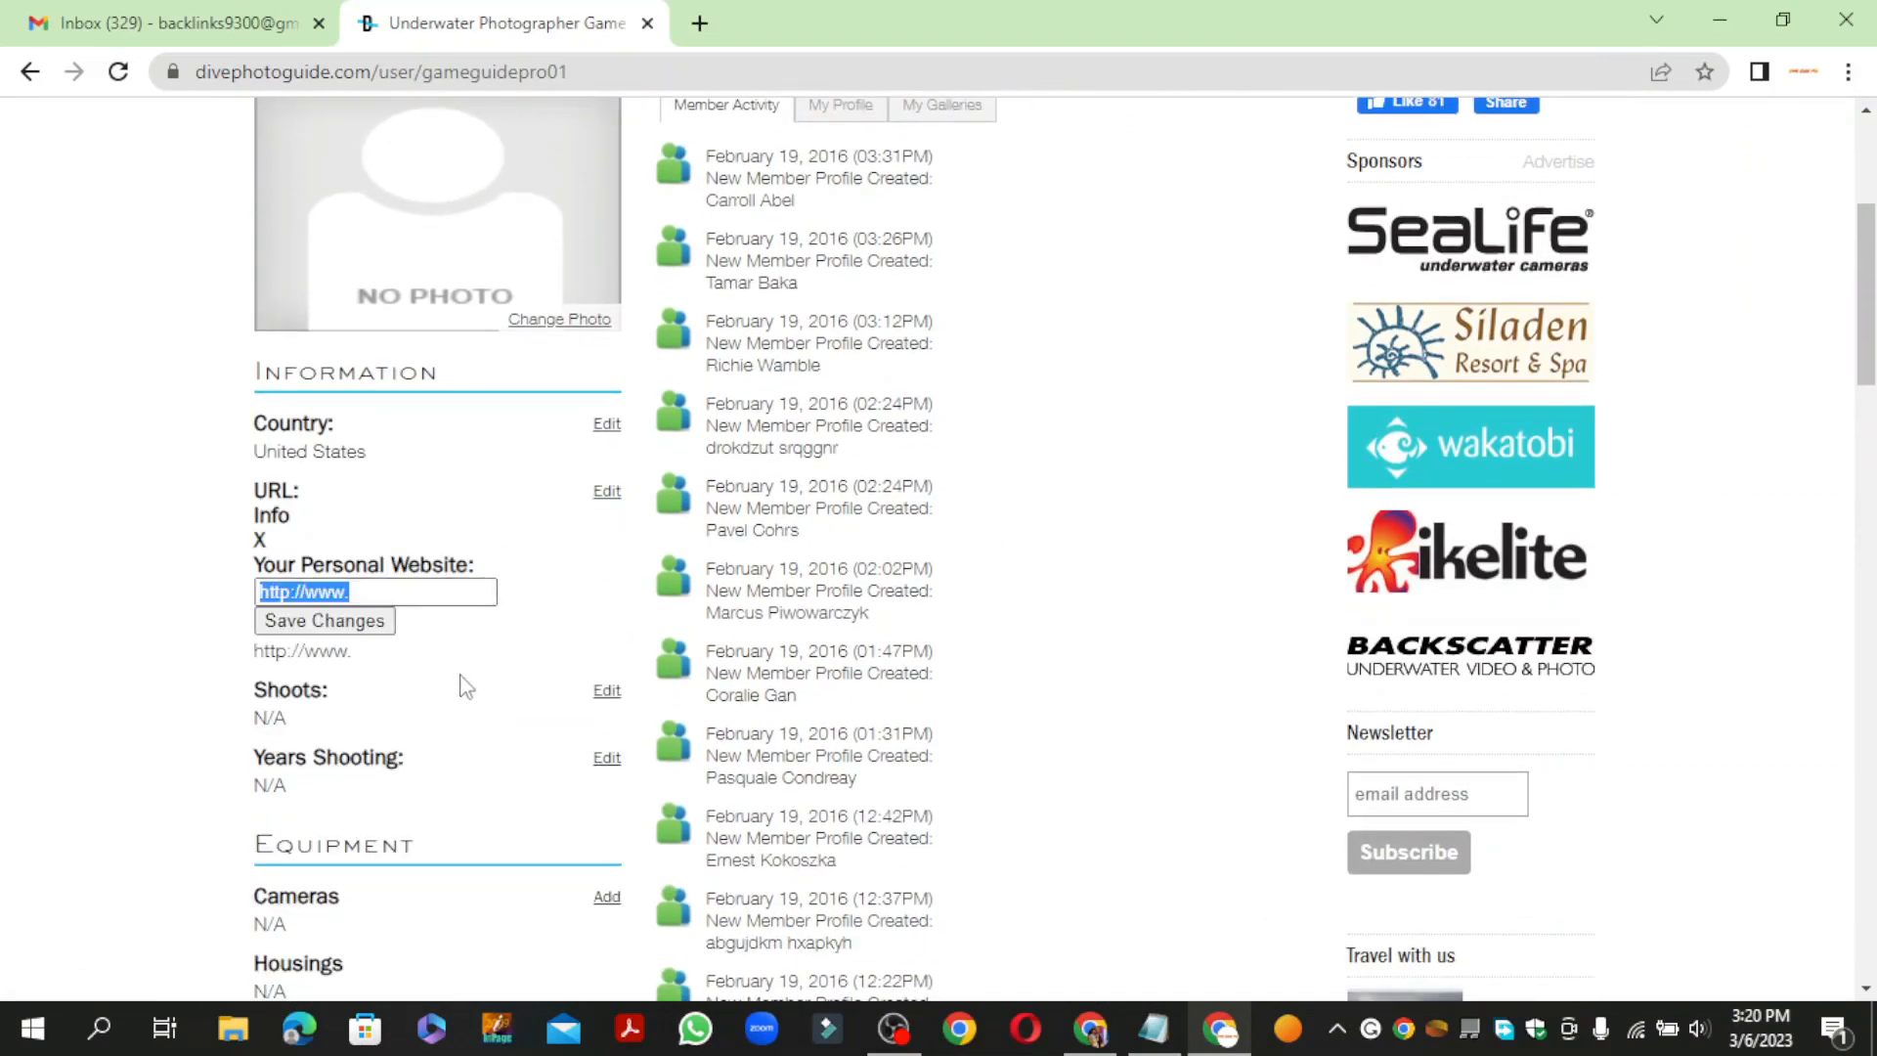
click(322, 620)
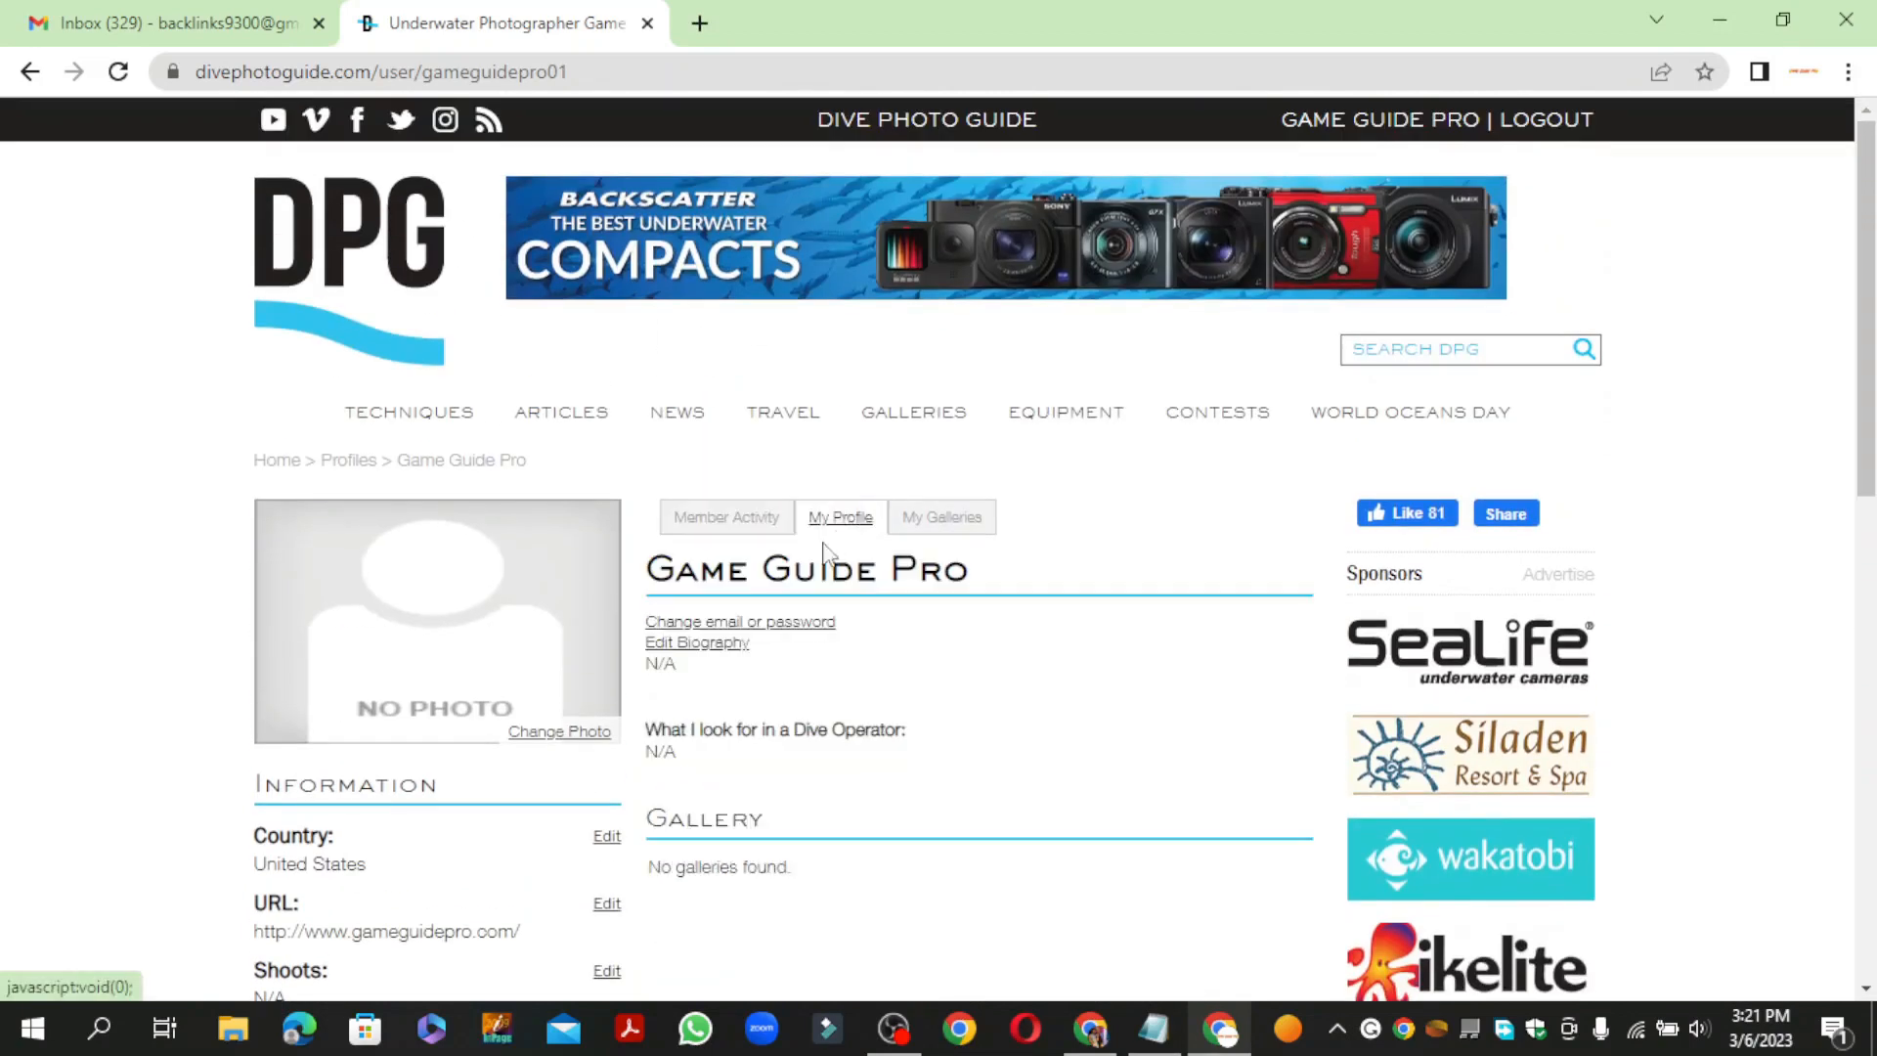
Save a bio about PC and mobile game news, reviews and tips, then select the profile address.
click(696, 641)
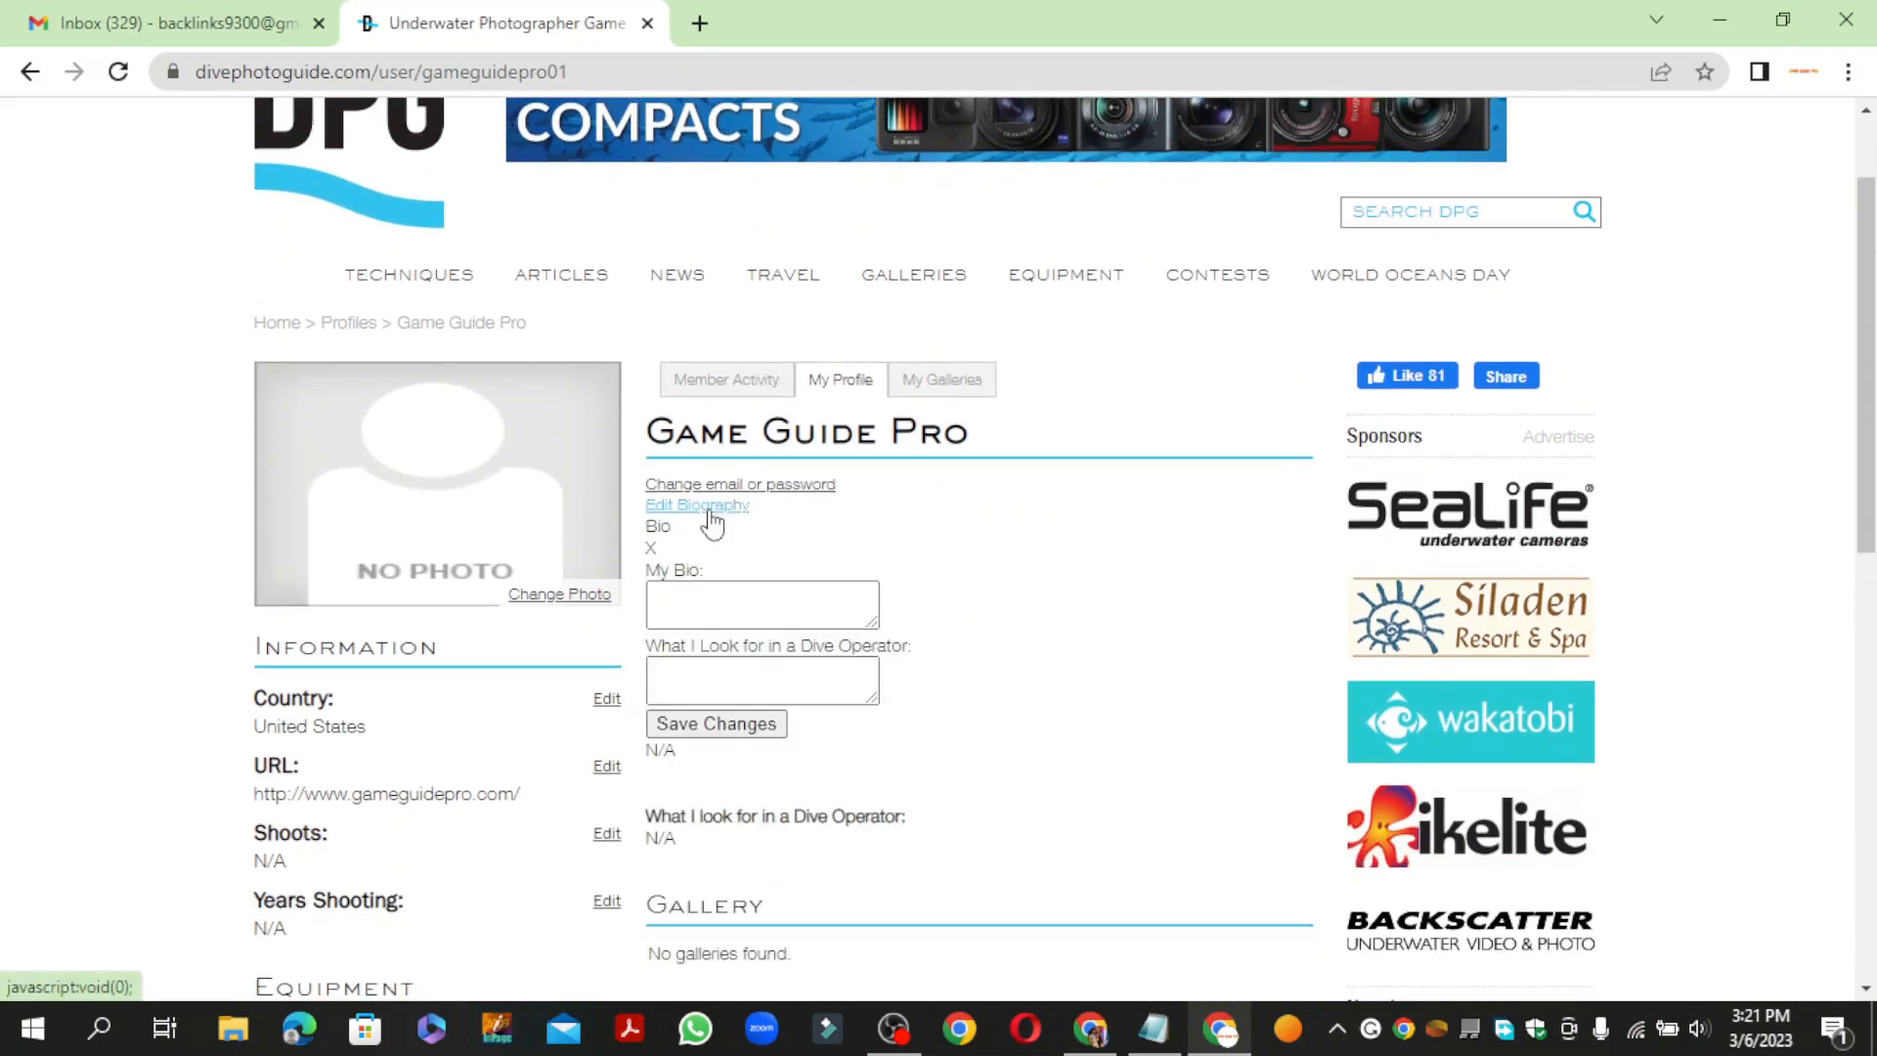
click(696, 504)
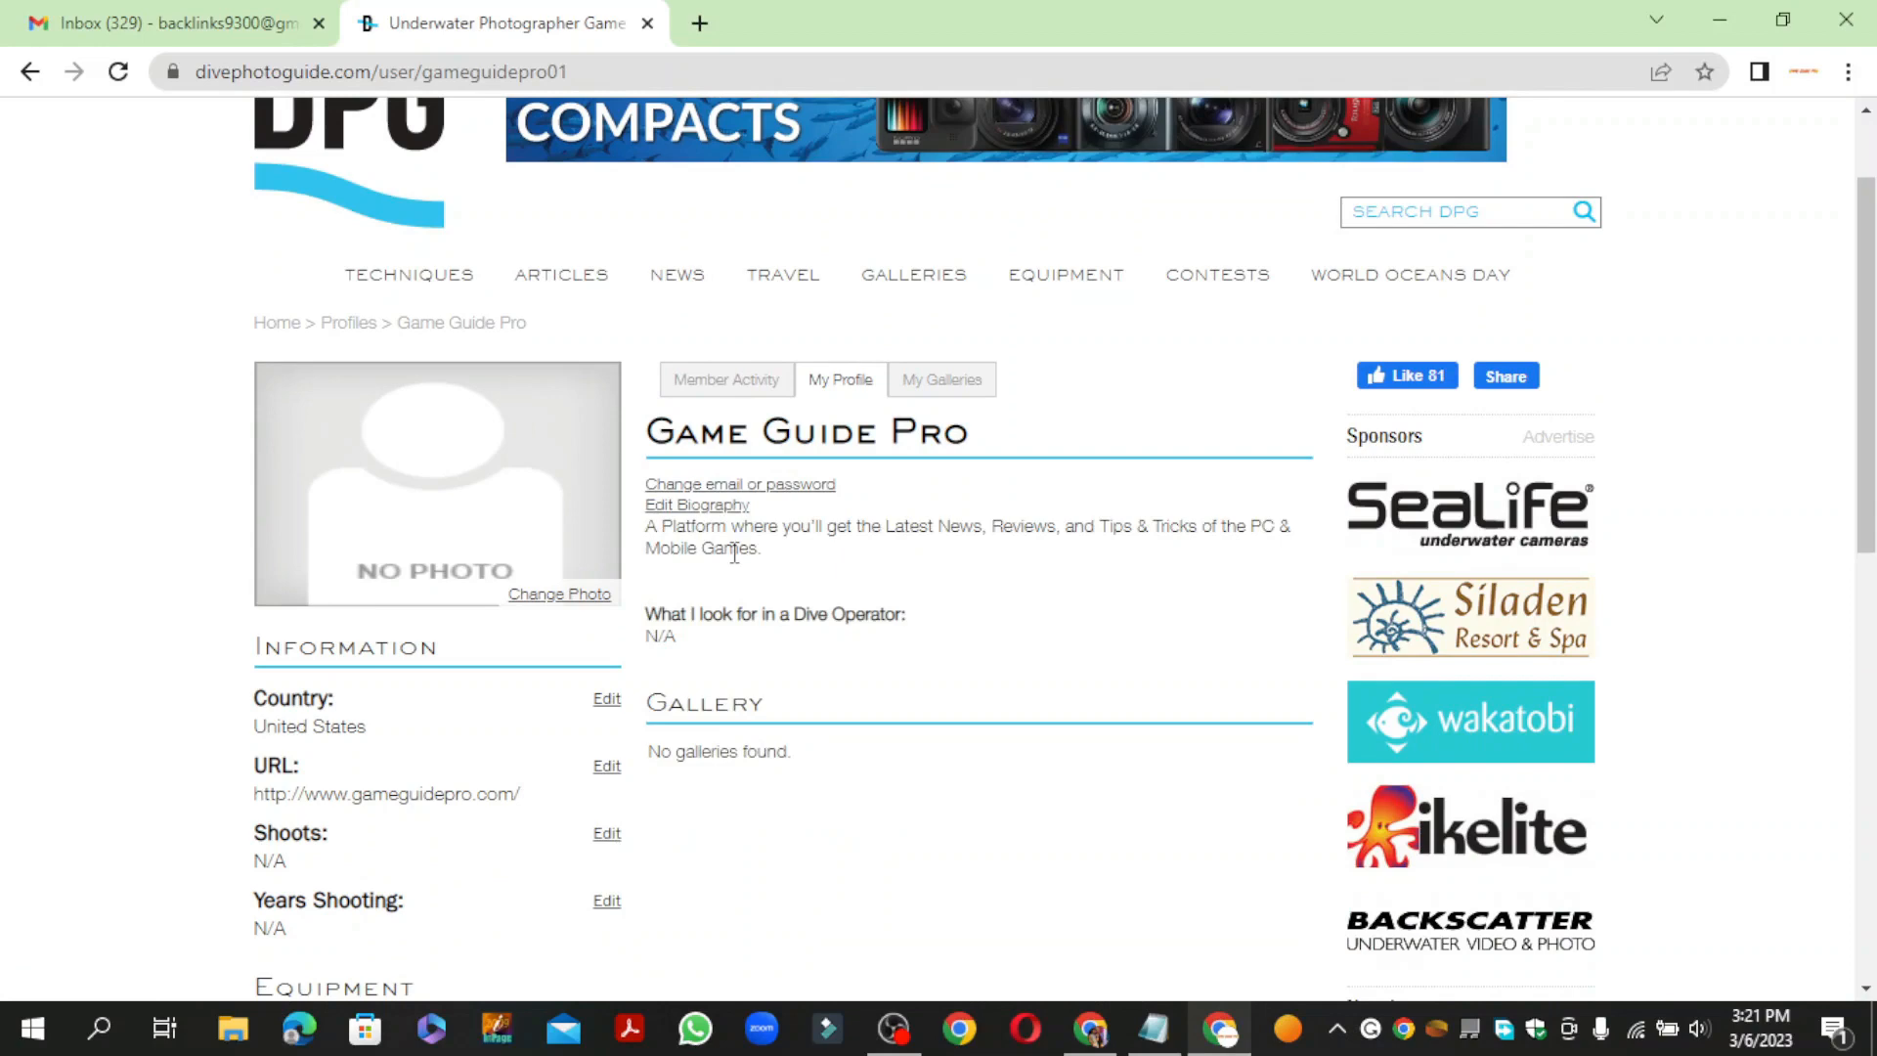
click(381, 70)
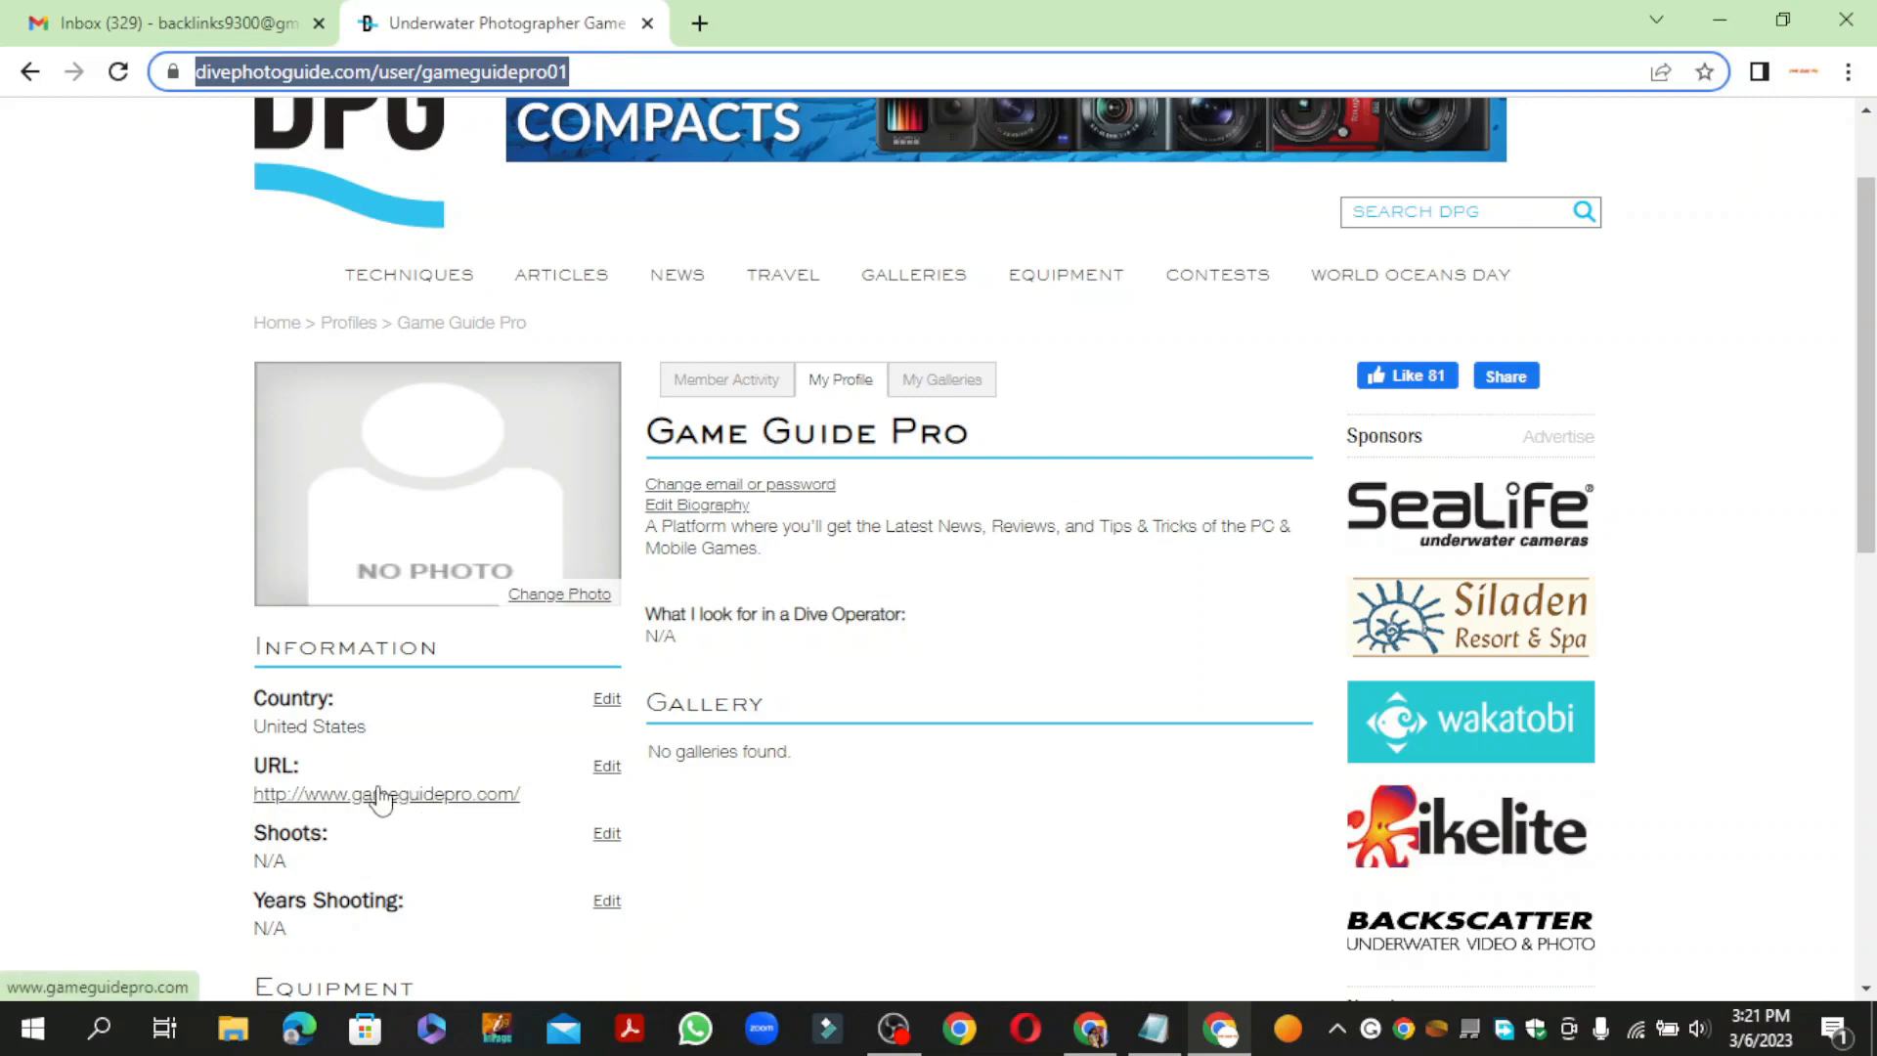
mouse_move(395, 799)
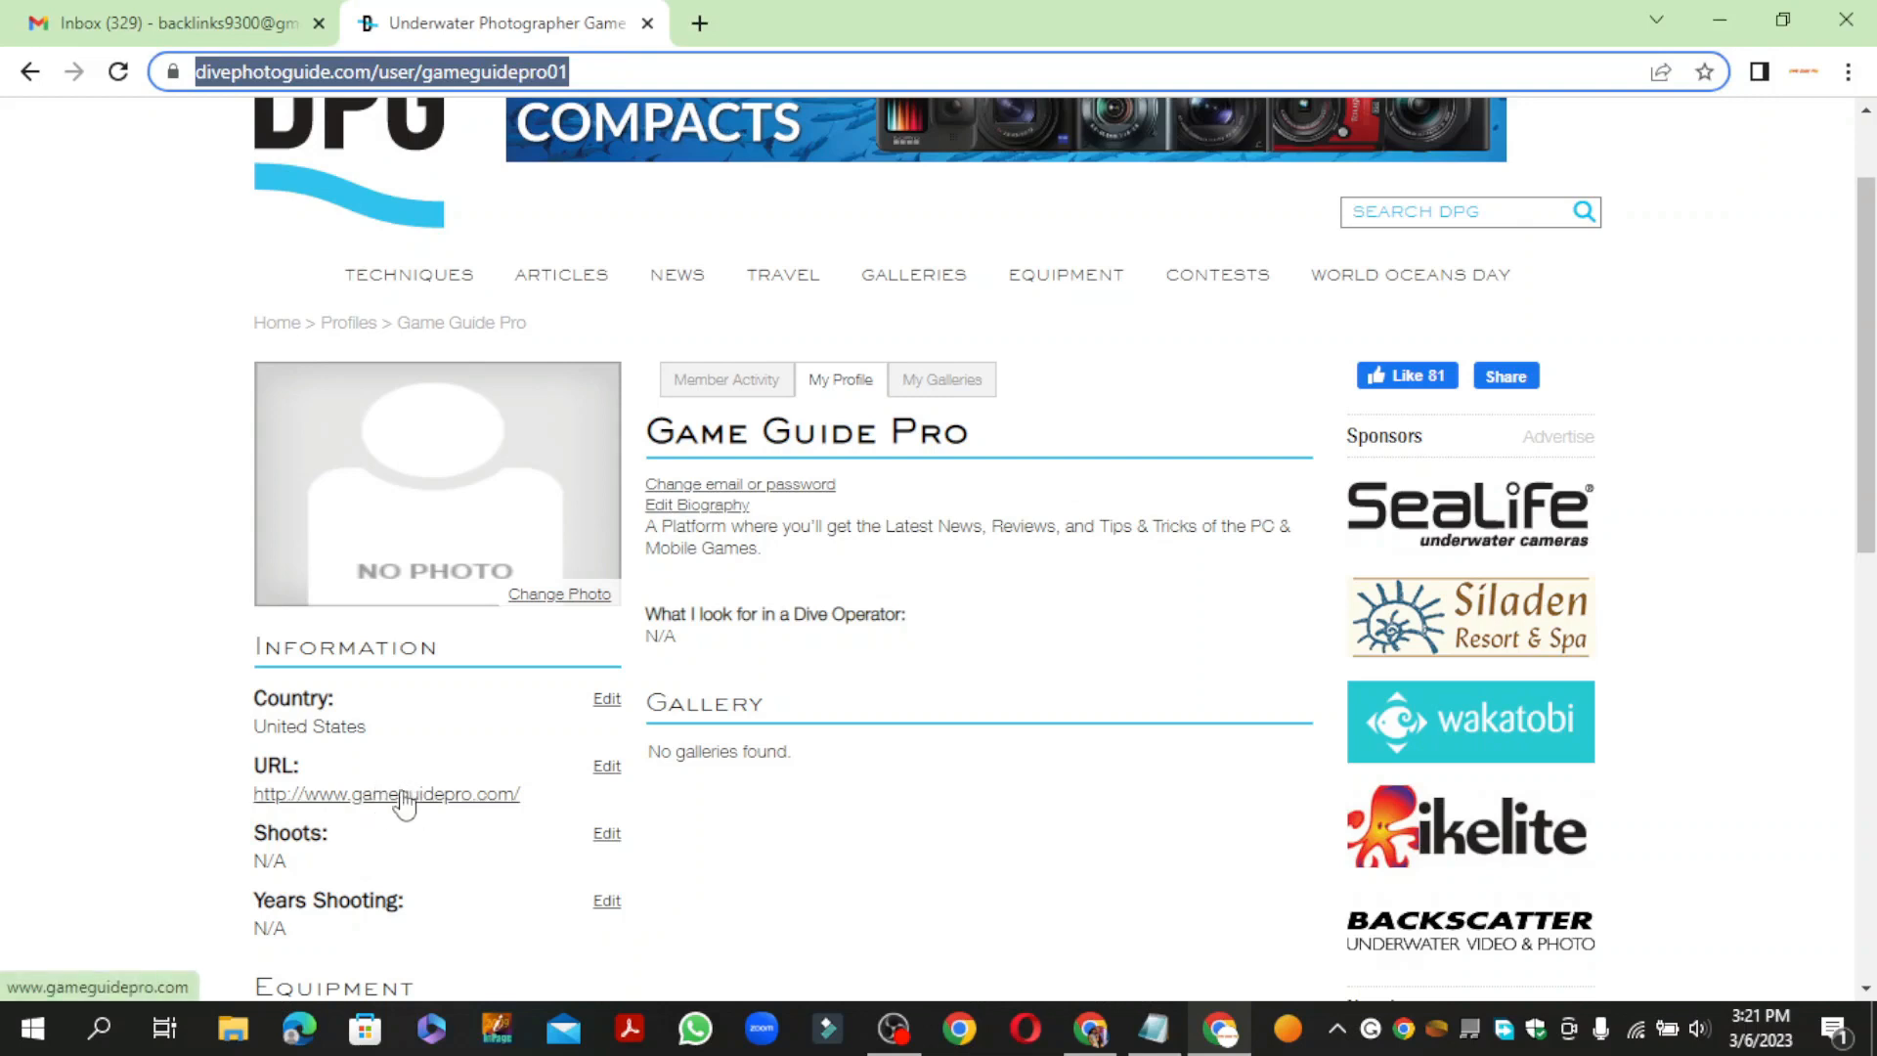
mouse_move(1110, 727)
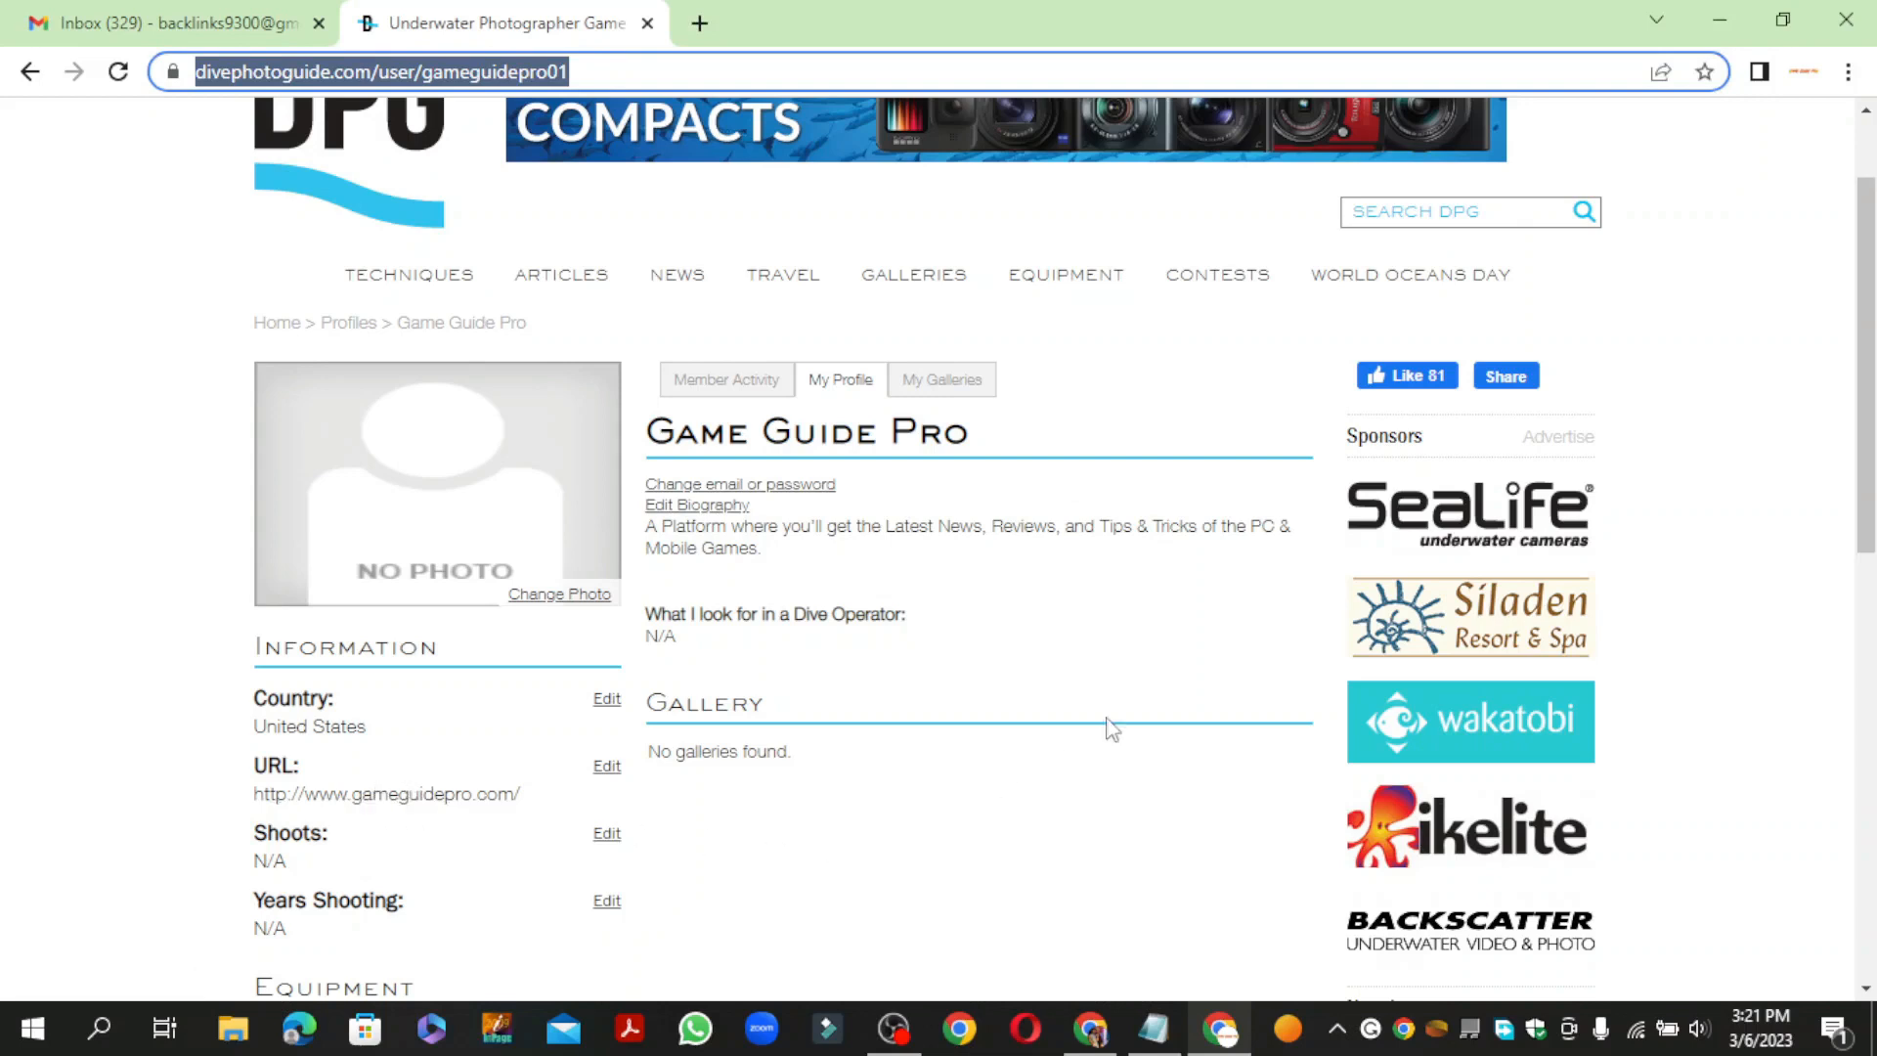